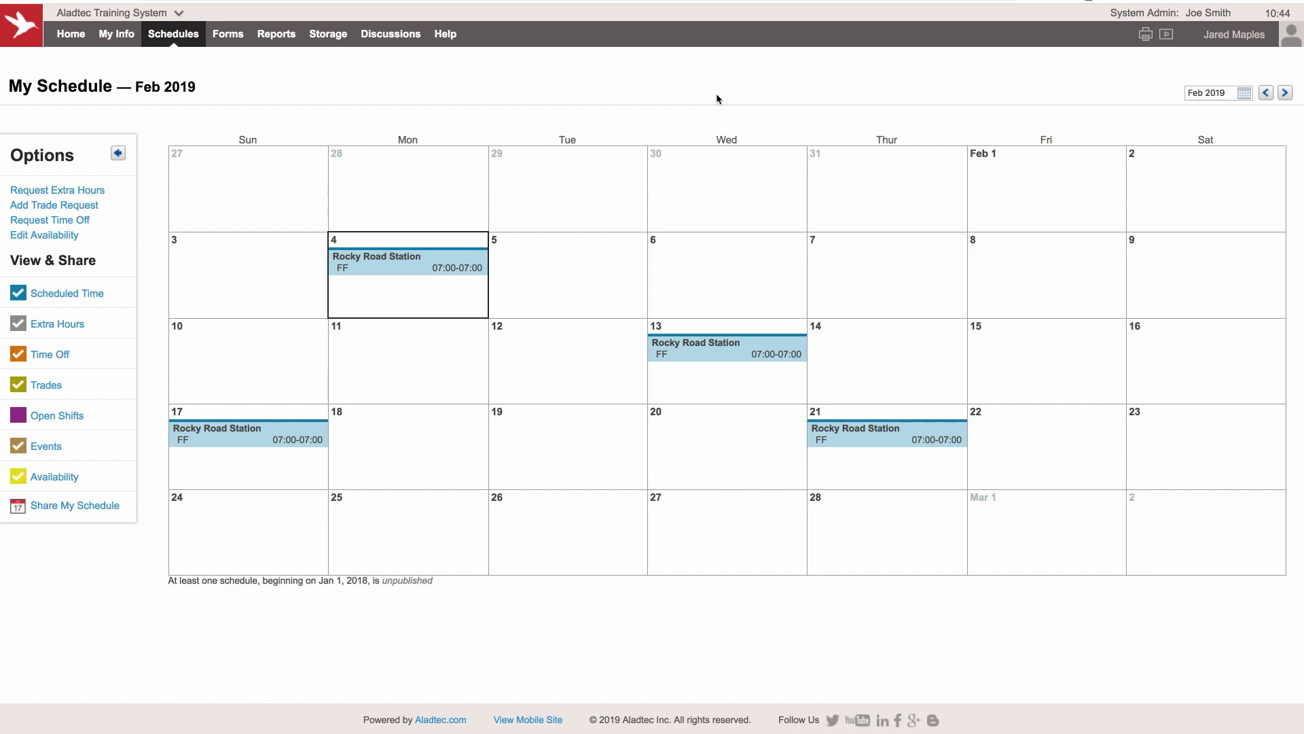
pyautogui.moveTo(721, 89)
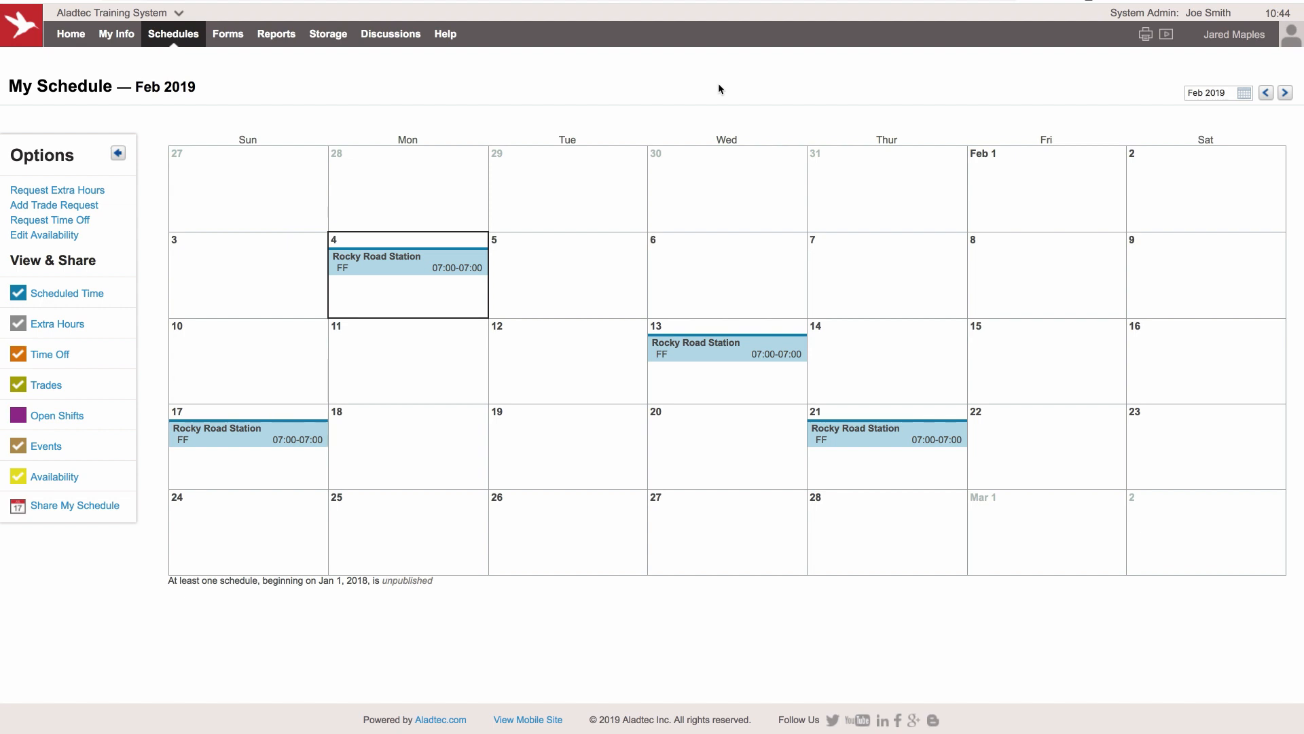
pyautogui.moveTo(1251, 61)
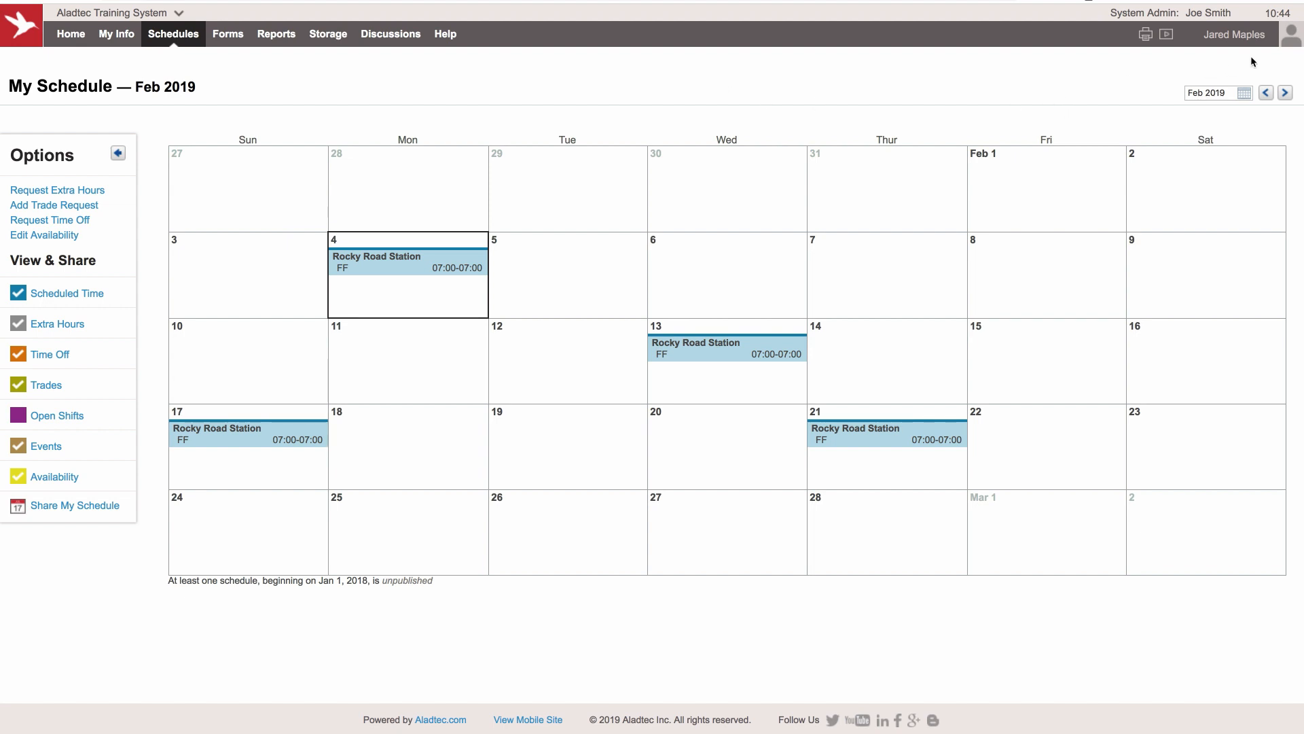
pyautogui.moveTo(1028, 91)
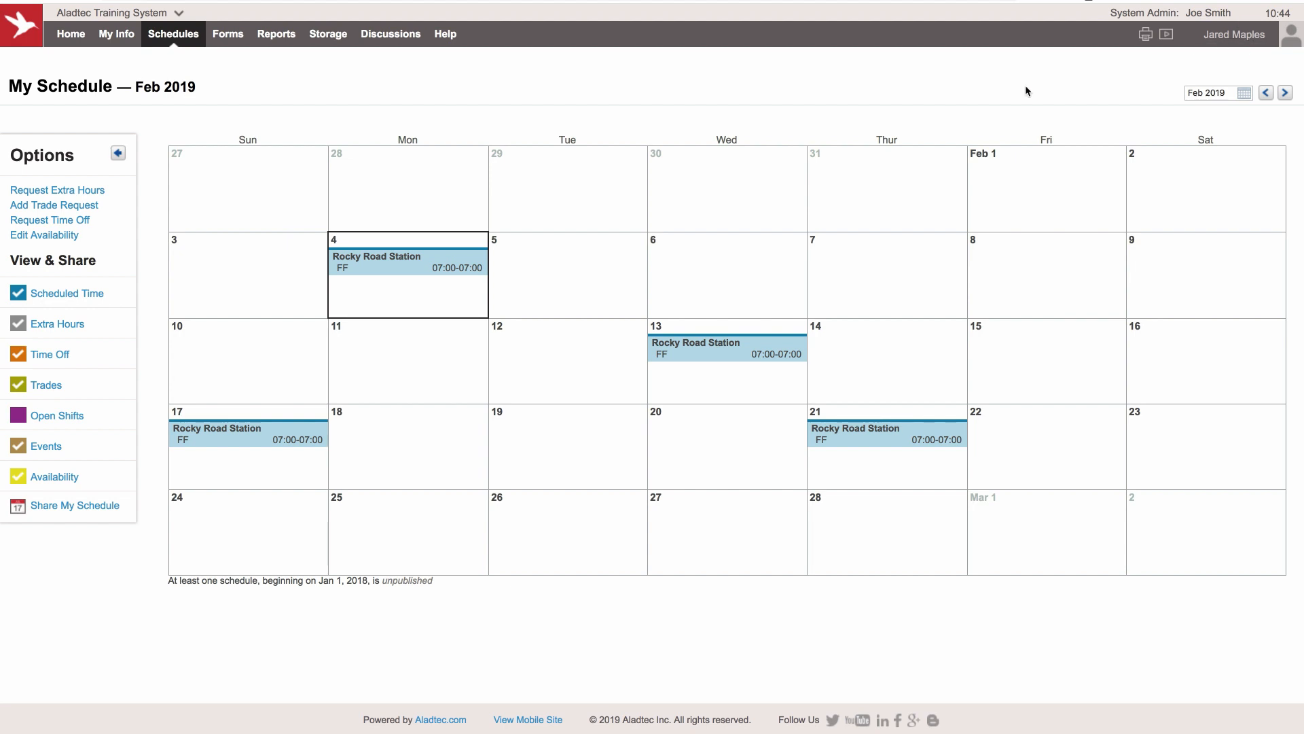
pyautogui.moveTo(978, 102)
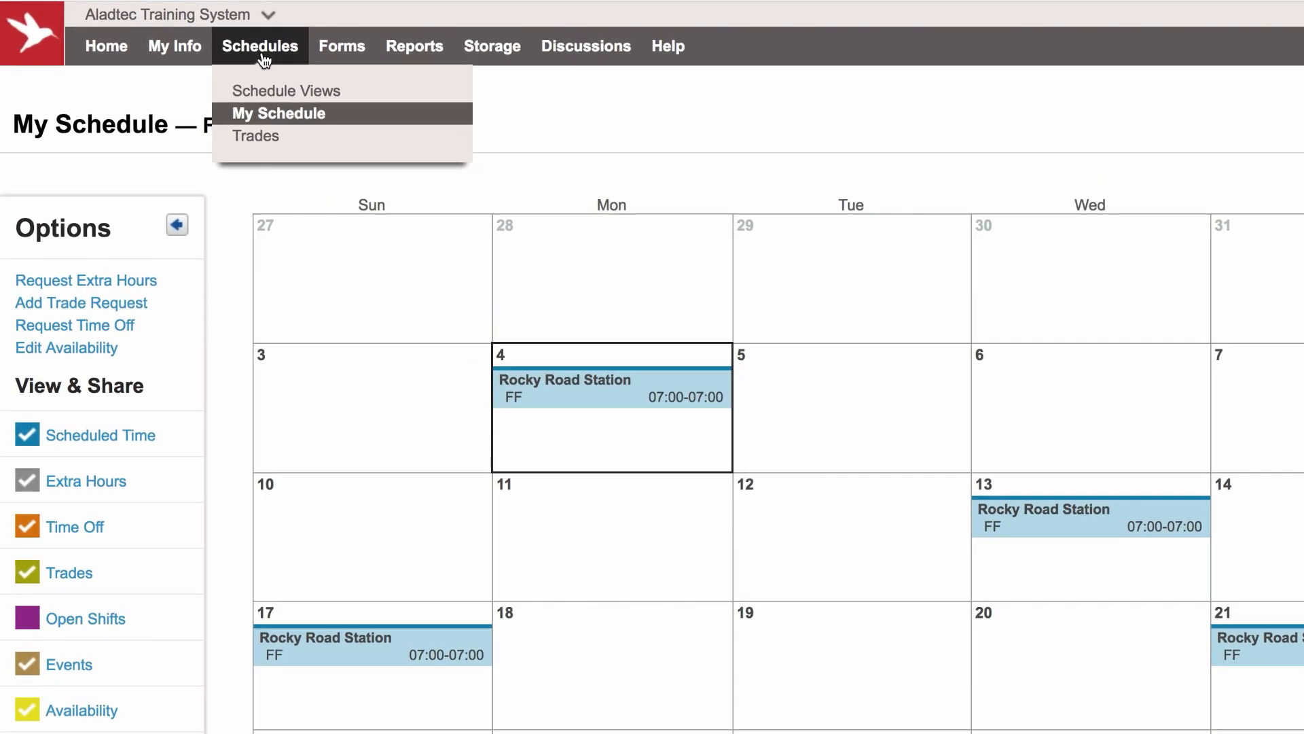
# - Show my own schedule calendar and advance it to March 2019
pyautogui.click(279, 113)
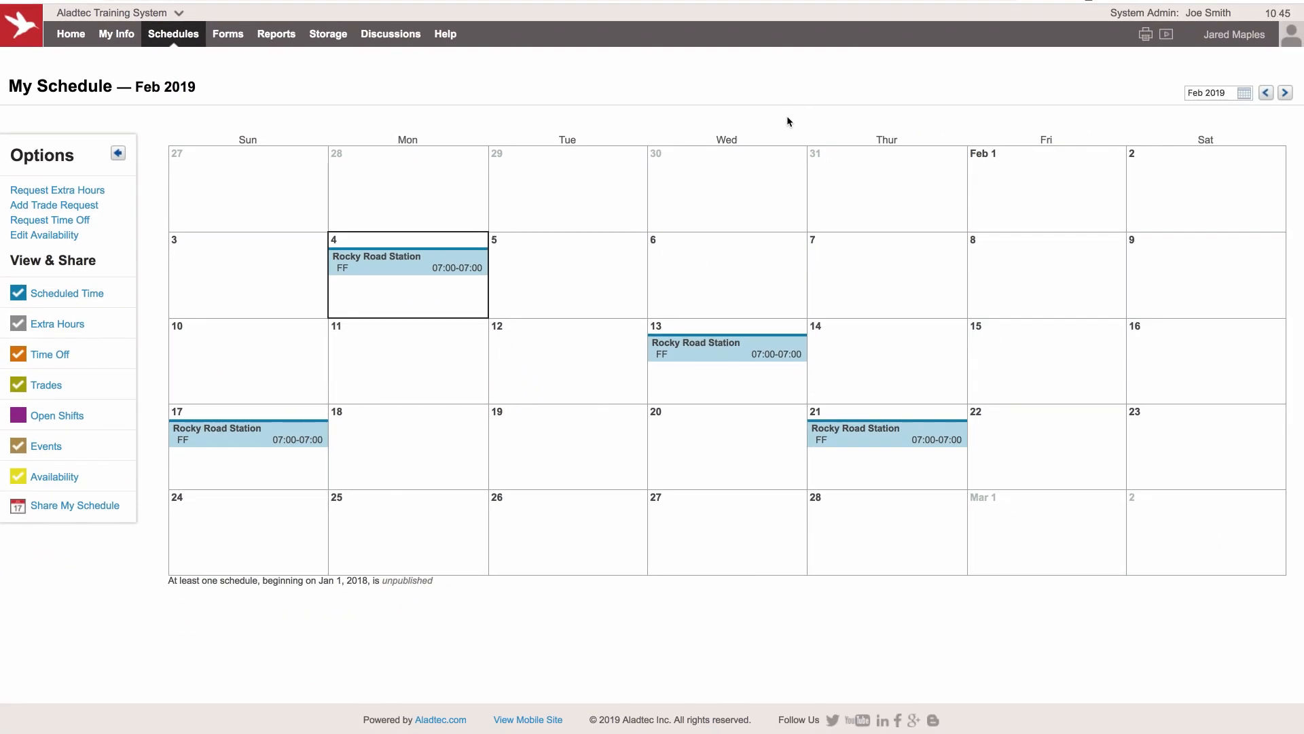
pyautogui.moveTo(1235, 183)
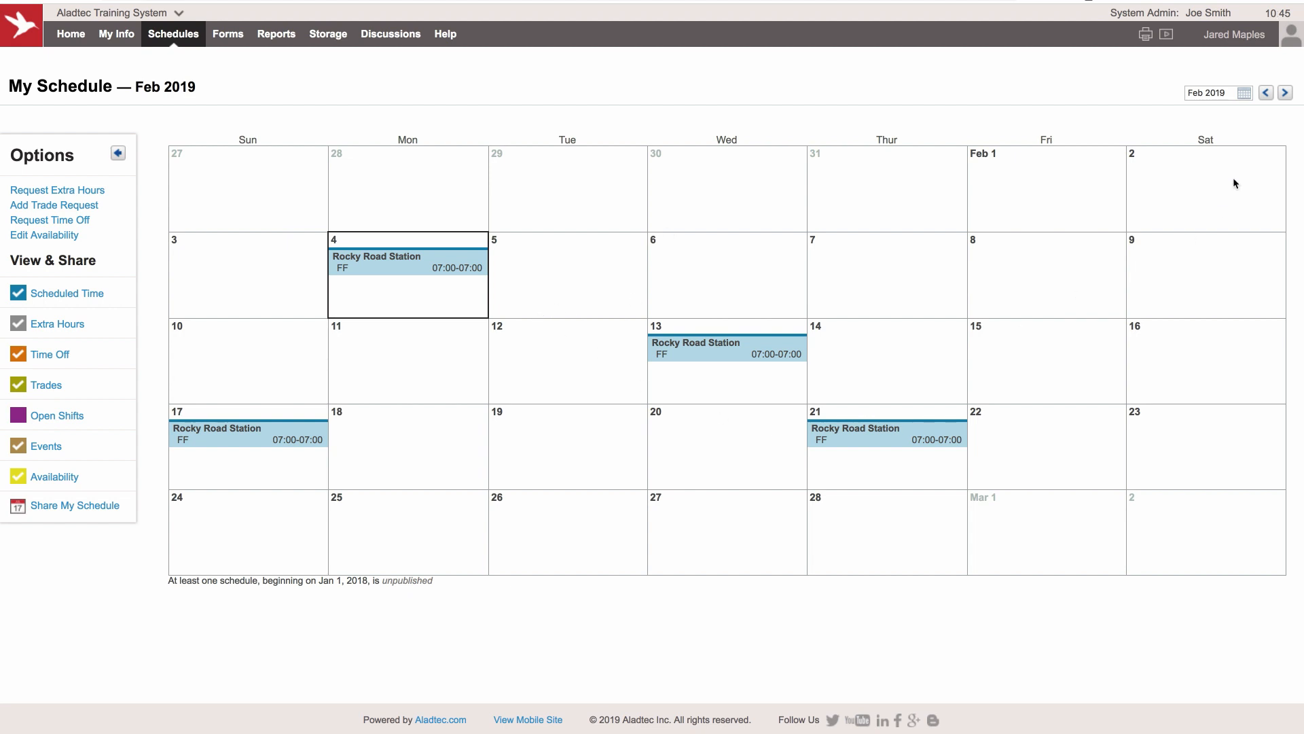
pyautogui.click(1287, 93)
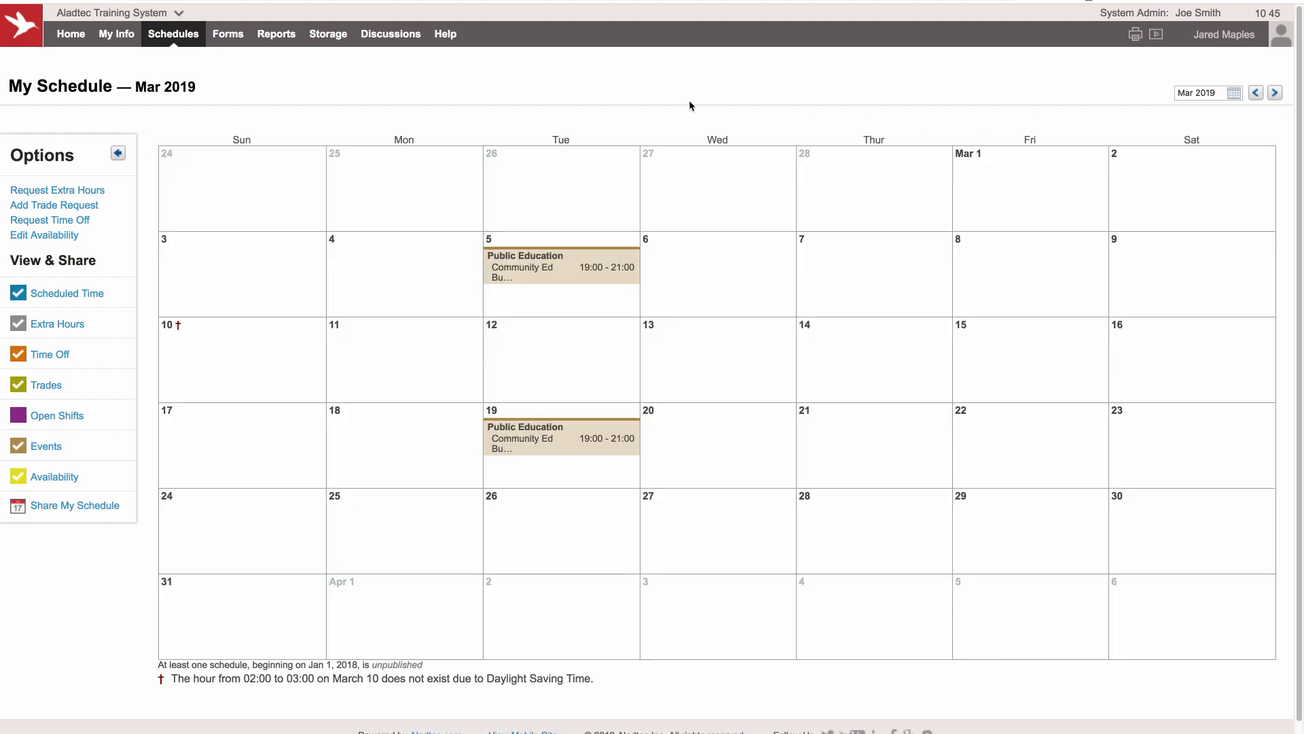
pyautogui.moveTo(641, 99)
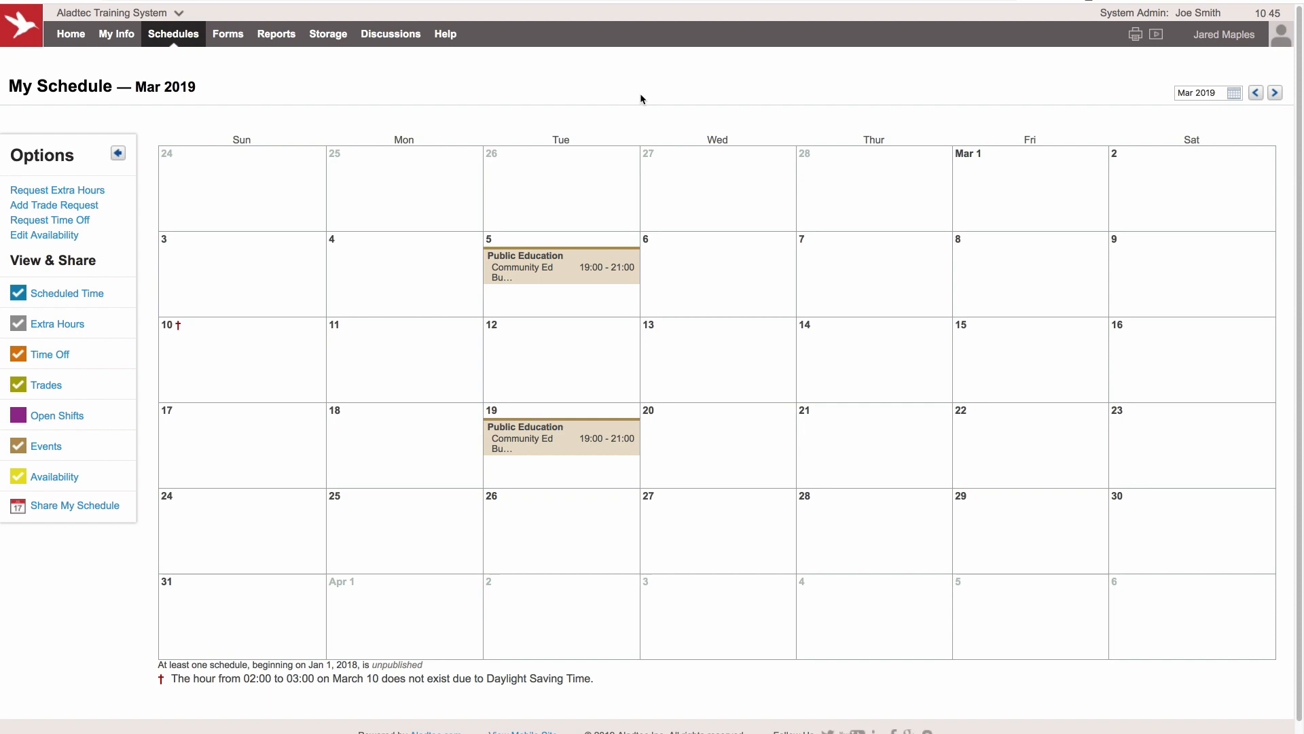
pyautogui.moveTo(364, 275)
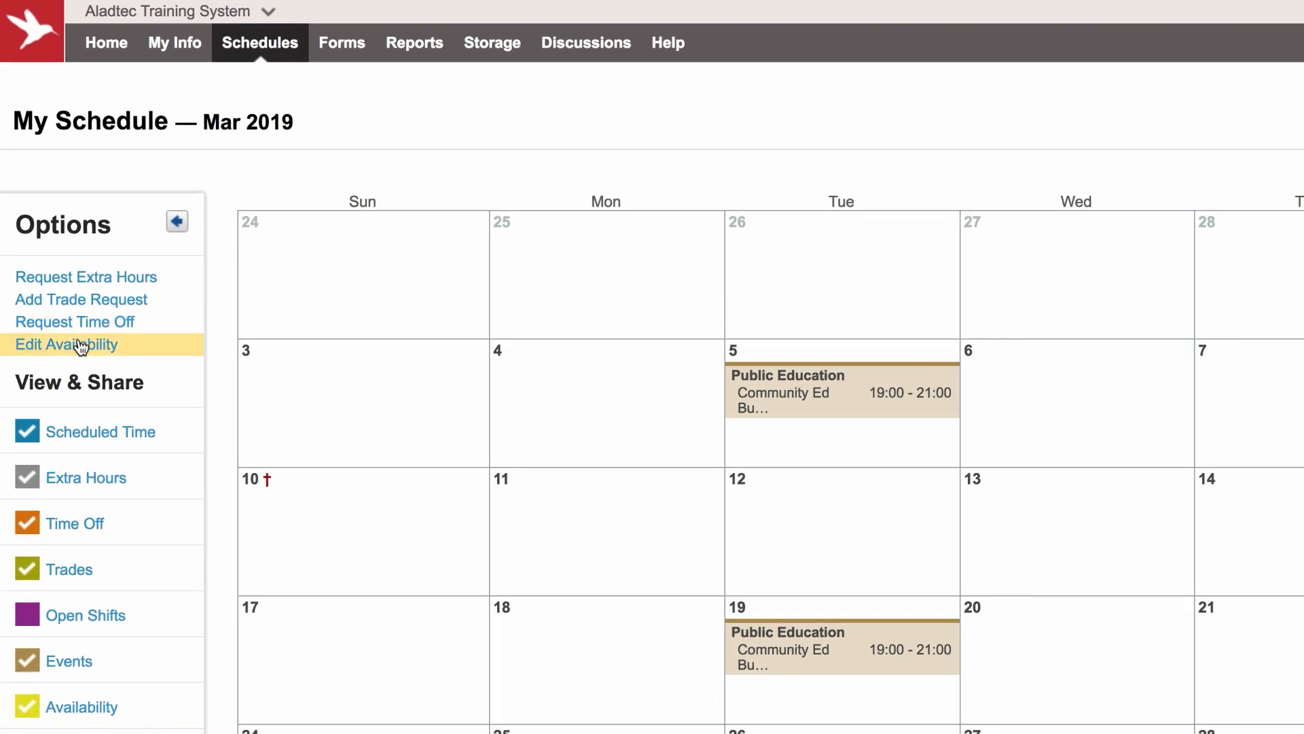
pyautogui.moveTo(695, 453)
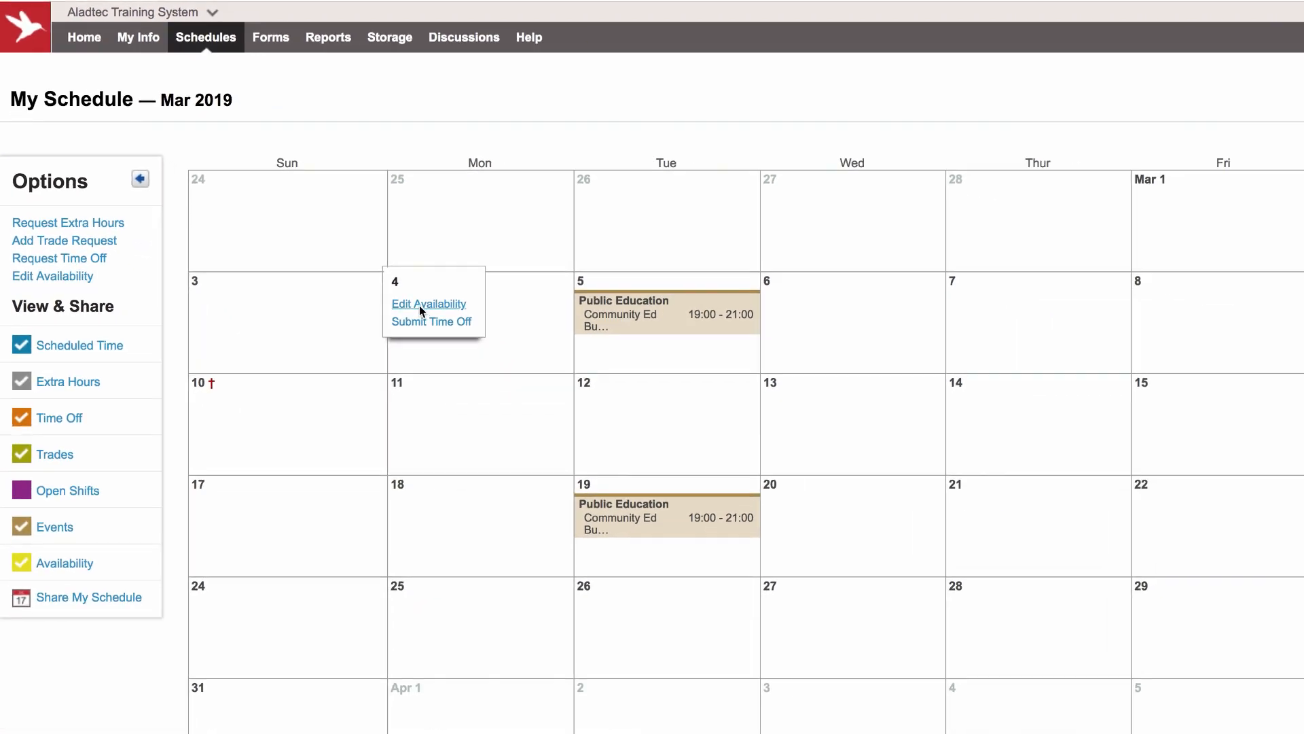
# - Start an Available entry for March 4 and add March 18 and 22 to the chosen dates
pyautogui.click(428, 303)
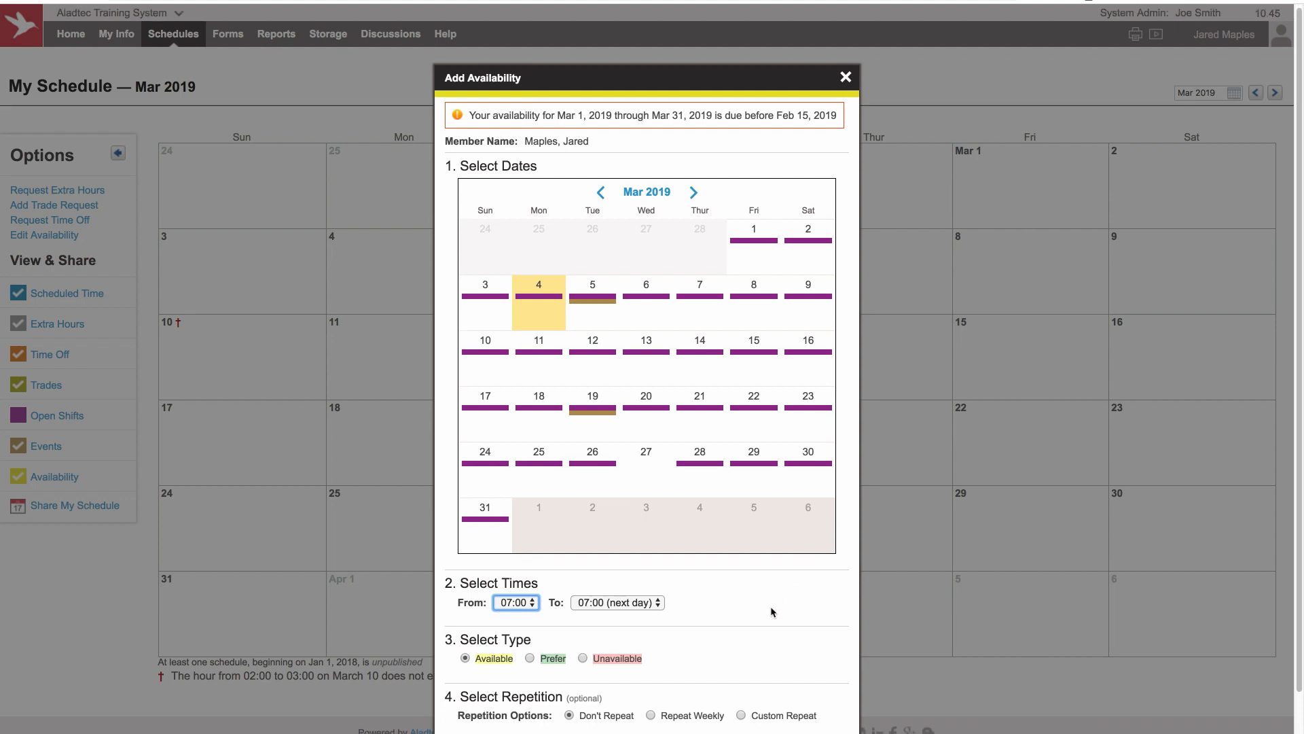
pyautogui.moveTo(766, 726)
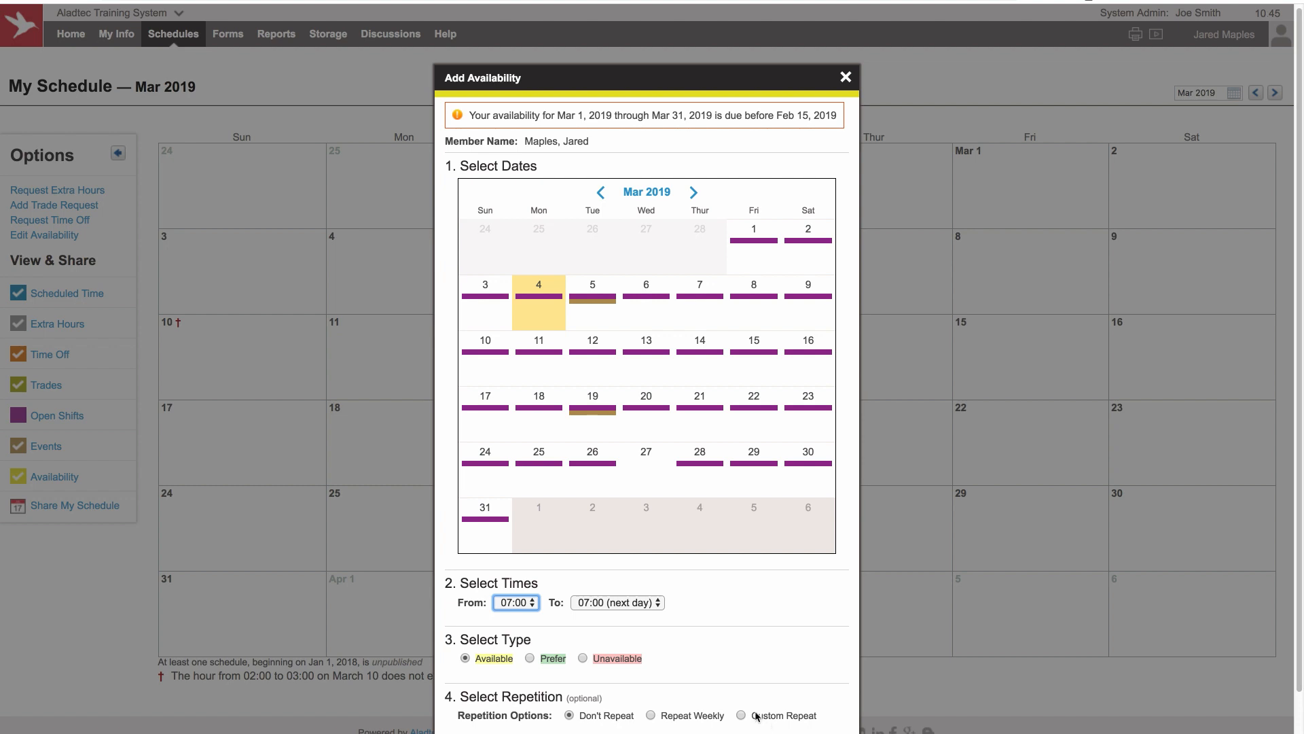
pyautogui.moveTo(700, 602)
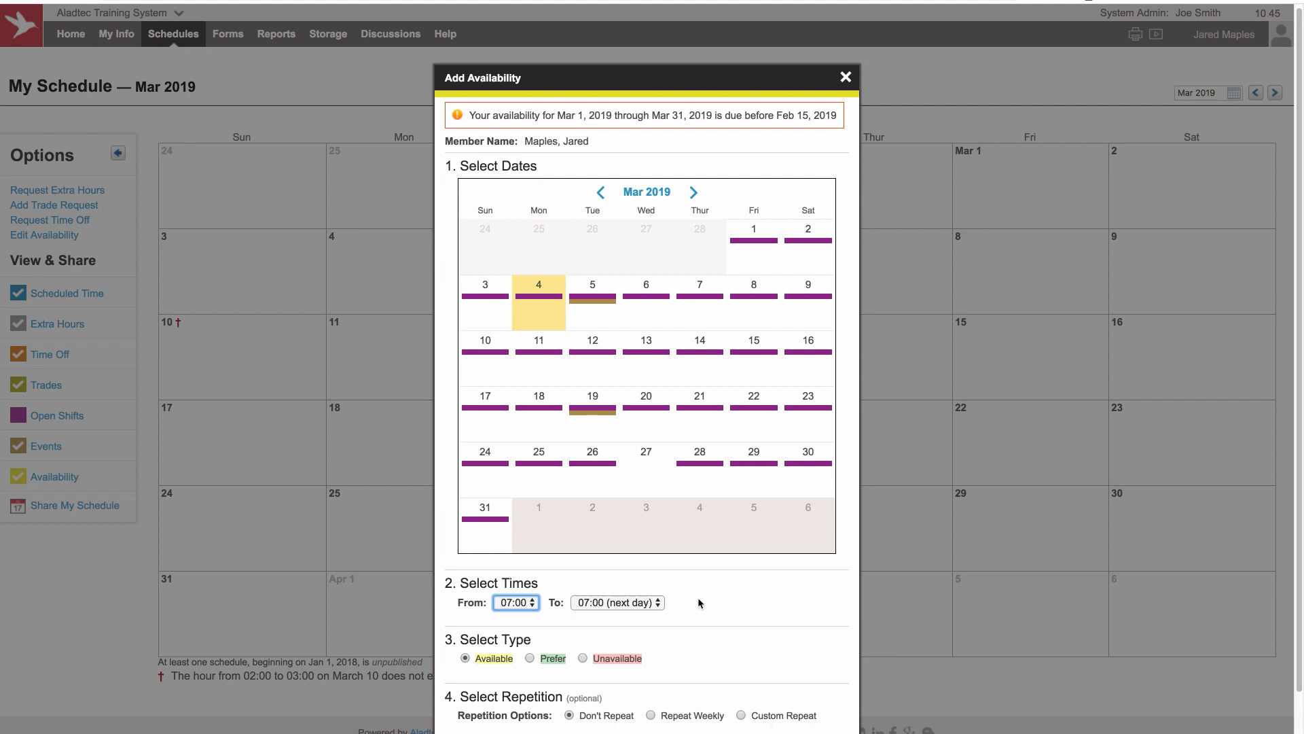
pyautogui.moveTo(692, 608)
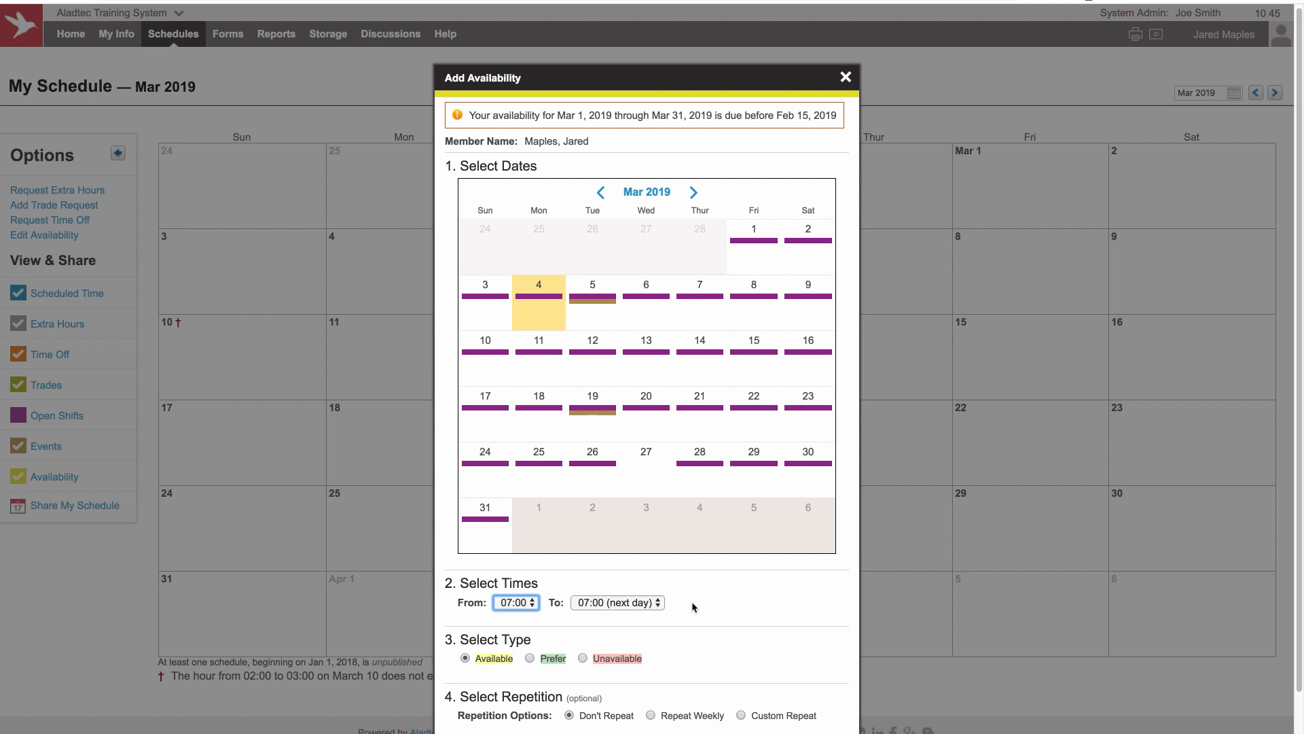
pyautogui.moveTo(697, 640)
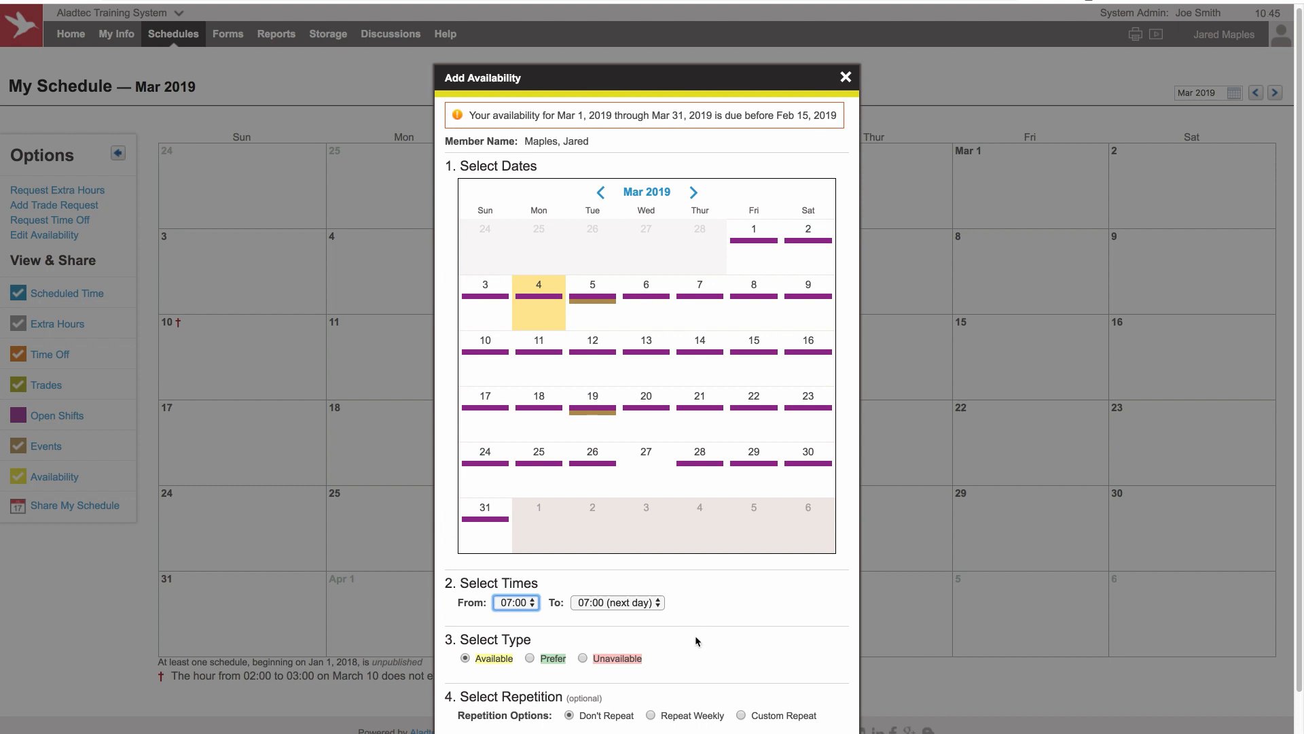
pyautogui.moveTo(674, 660)
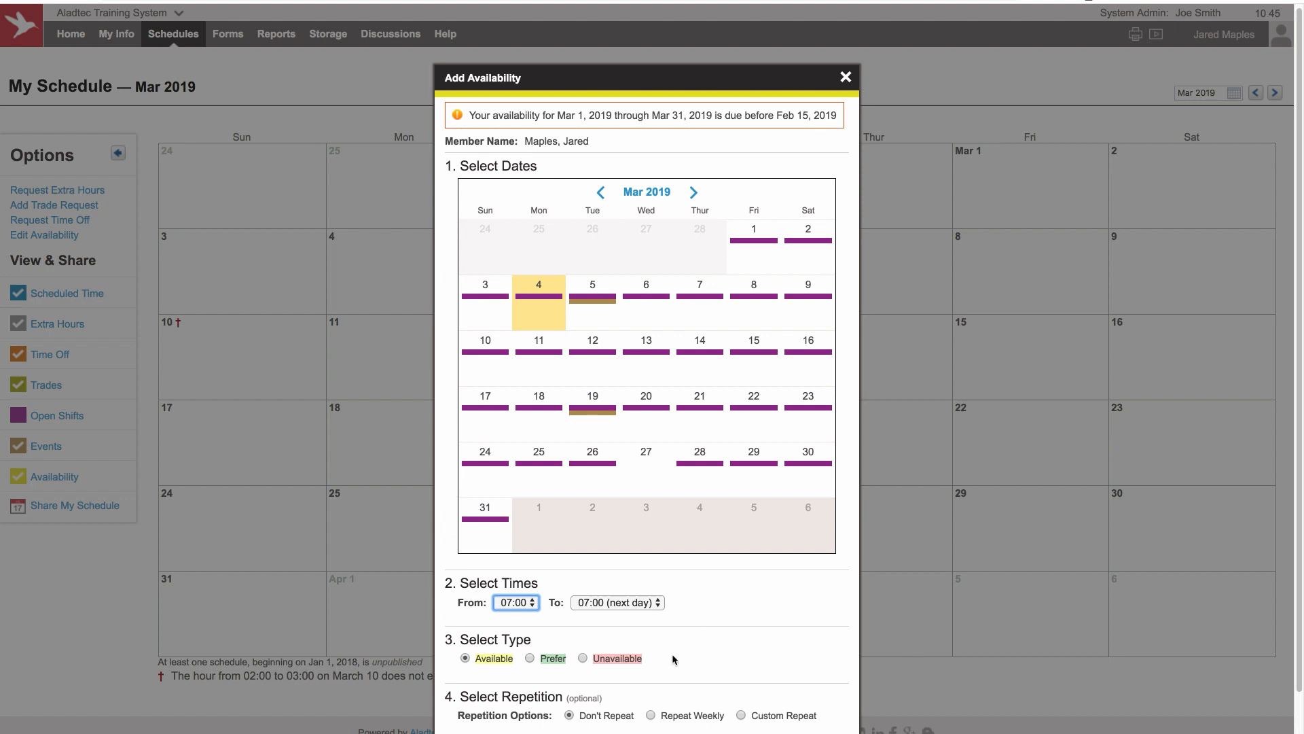
pyautogui.moveTo(695, 604)
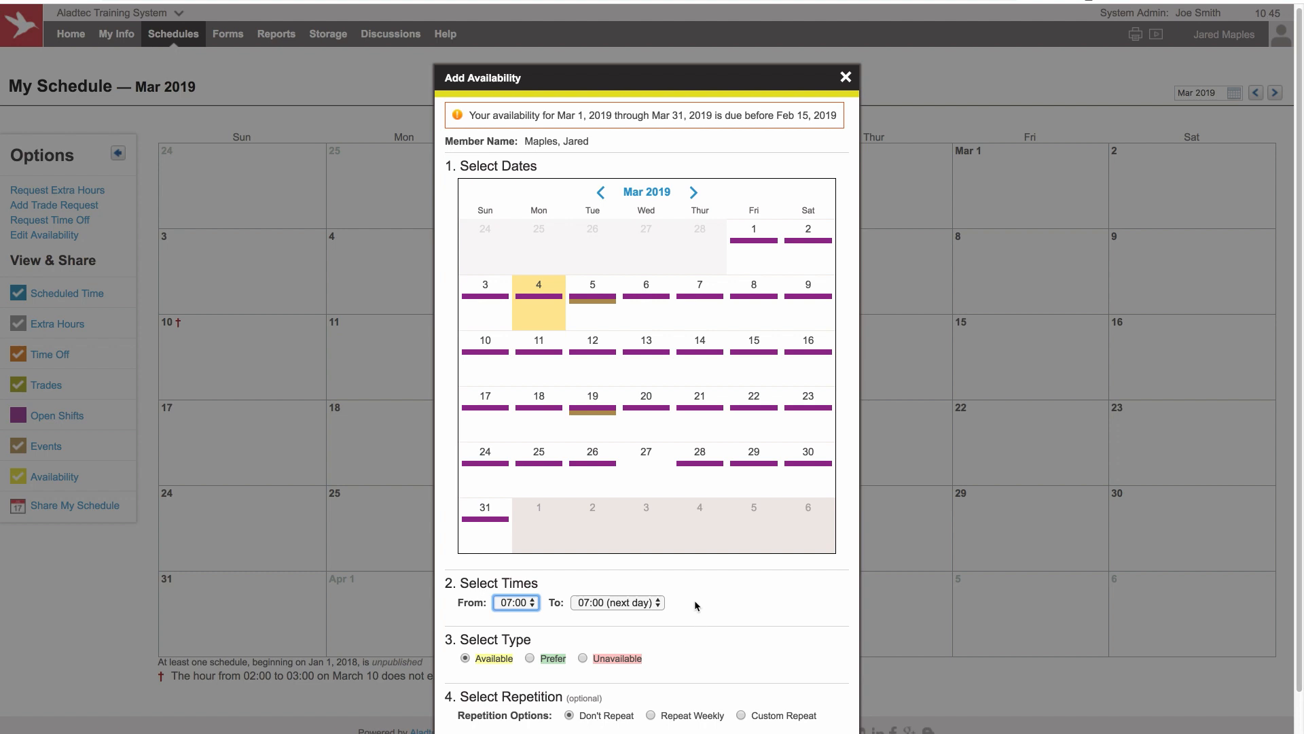
pyautogui.moveTo(714, 318)
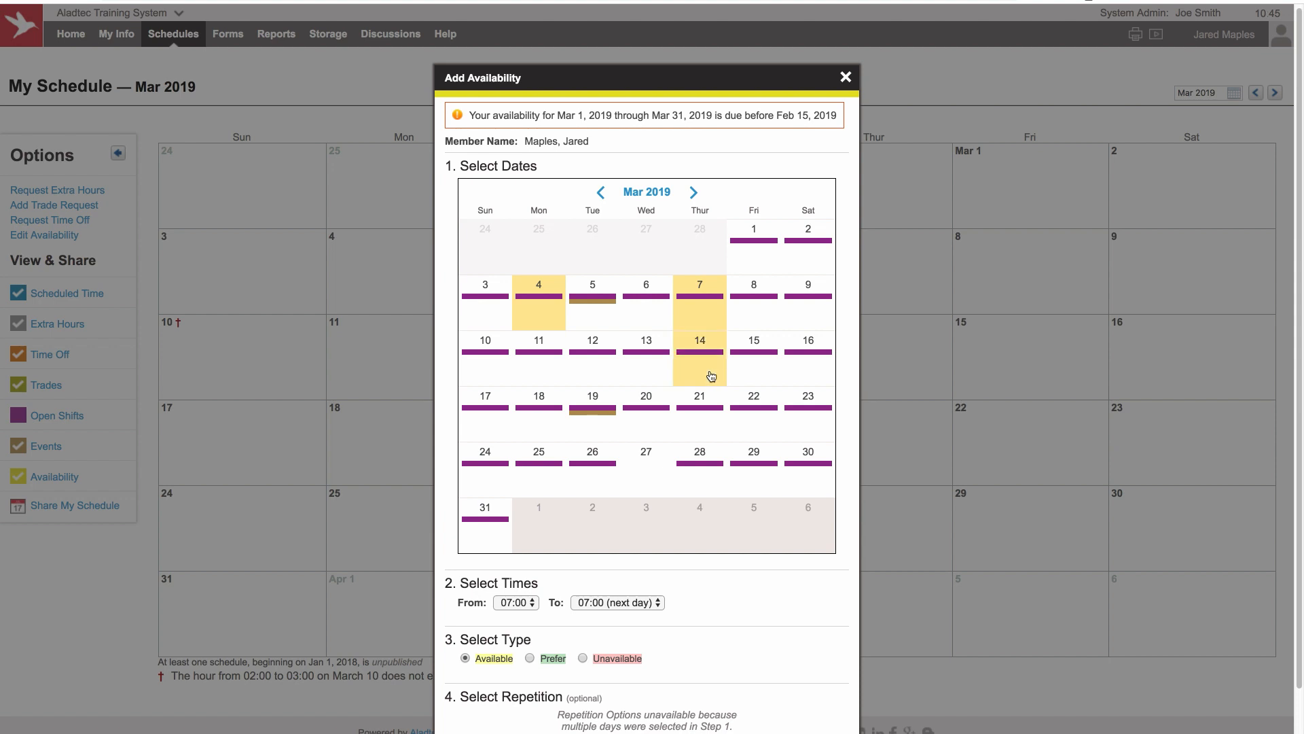
pyautogui.click(538, 408)
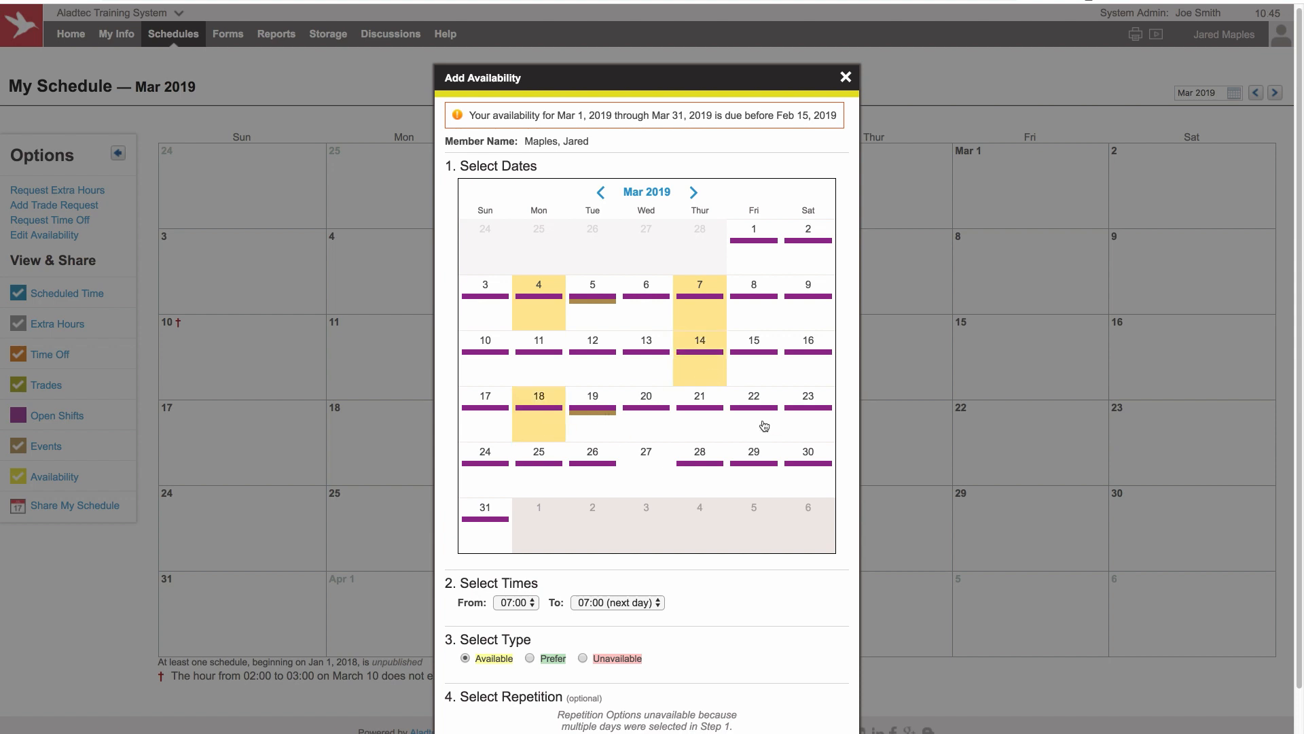
pyautogui.click(698, 469)
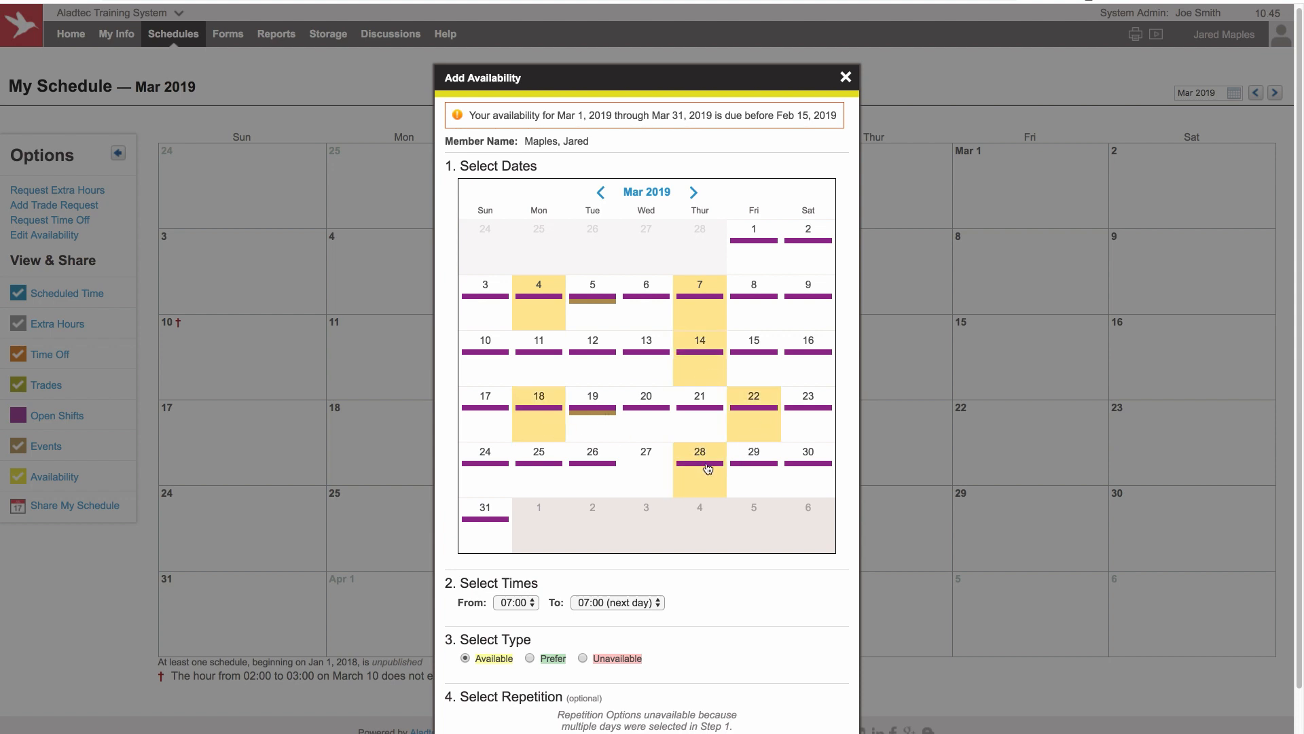
pyautogui.moveTo(698, 479)
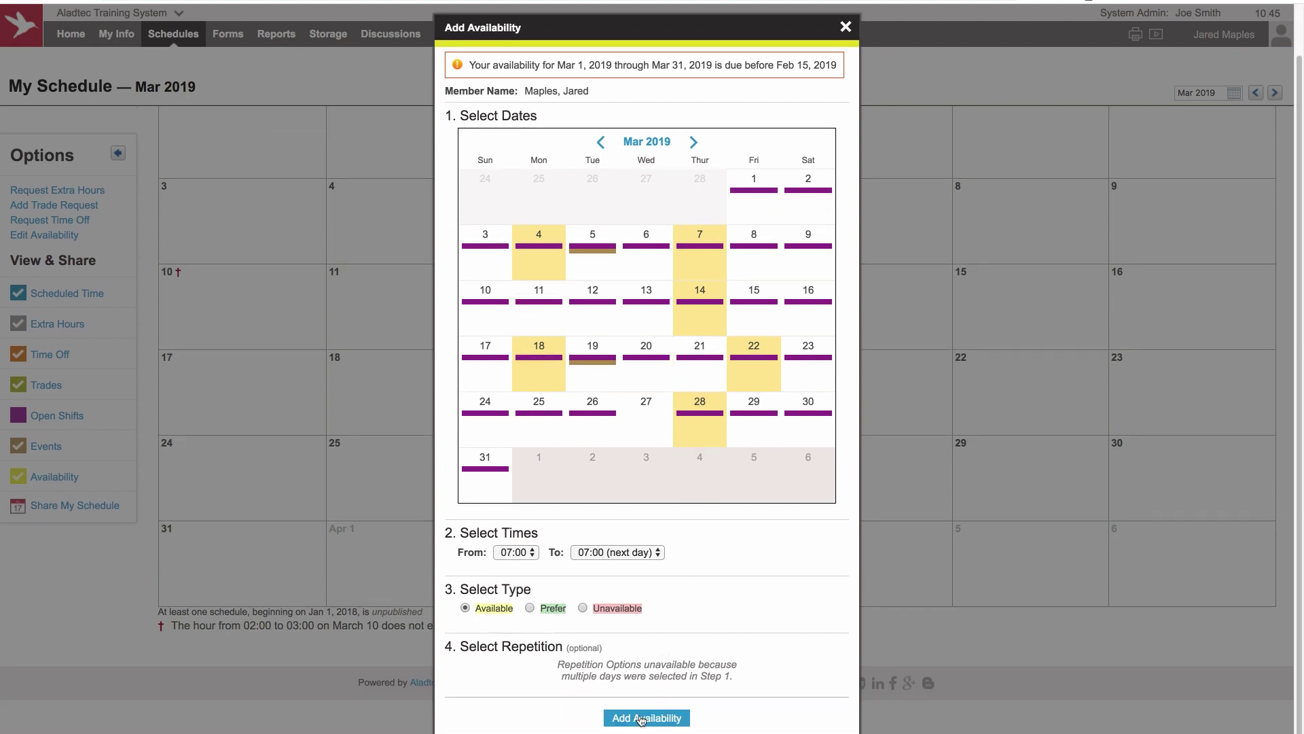
# - Save the Available 07:00–07:00 entry for March 4, 7, 14, 18, 22 and 28
pyautogui.click(647, 717)
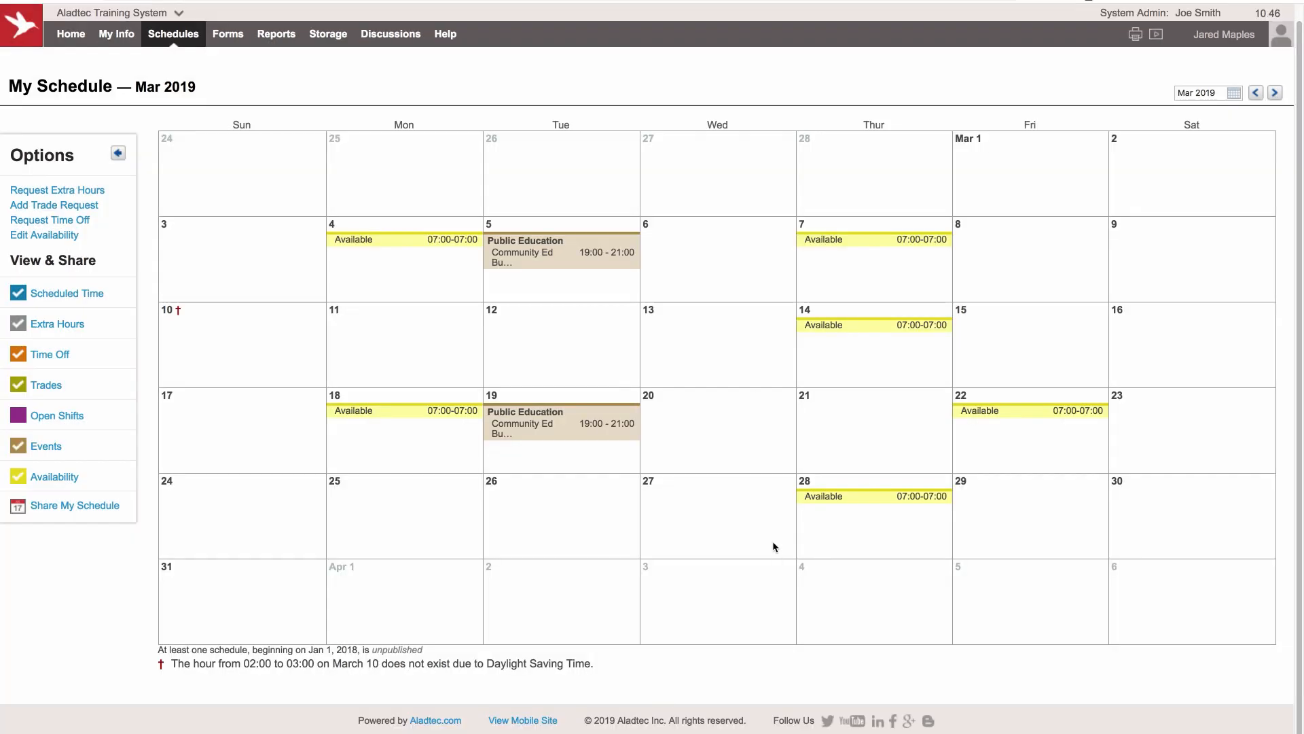
pyautogui.moveTo(725, 528)
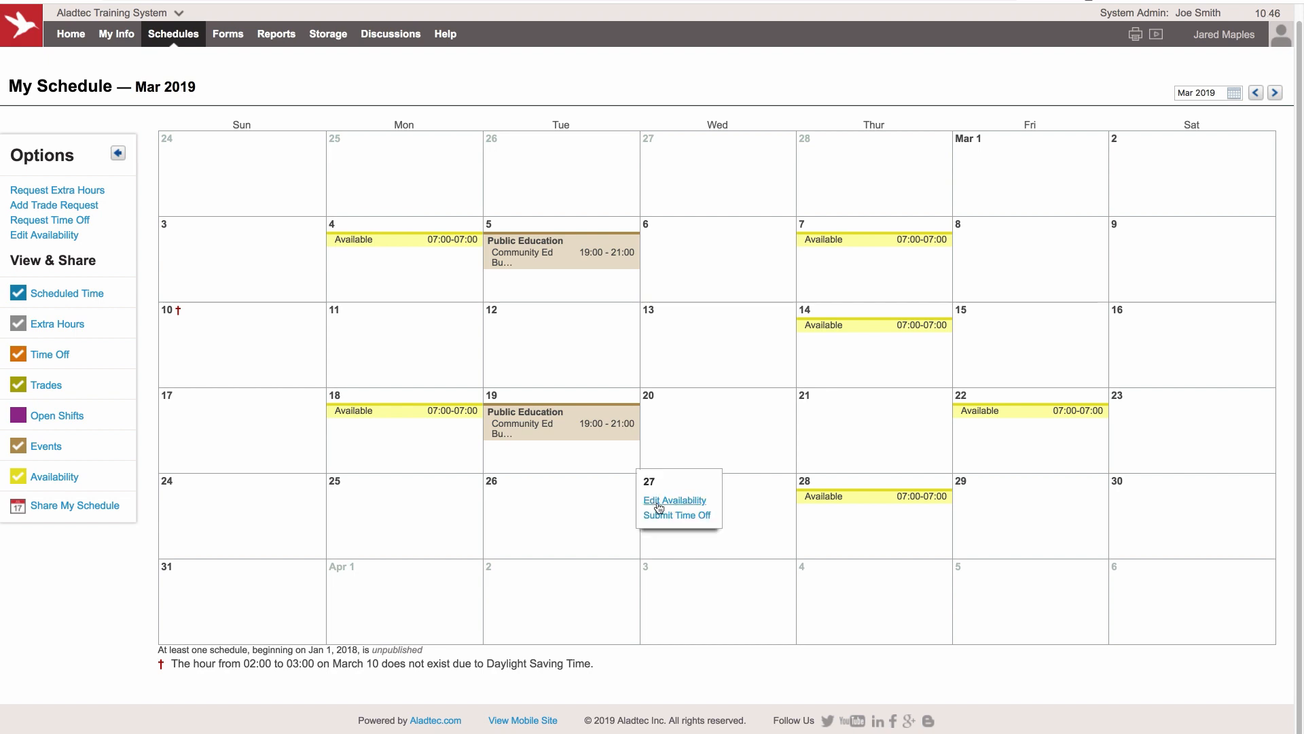
# - Save an Unavailable 07:00–07:00 entry covering March 27, 3 and 2
pyautogui.click(674, 500)
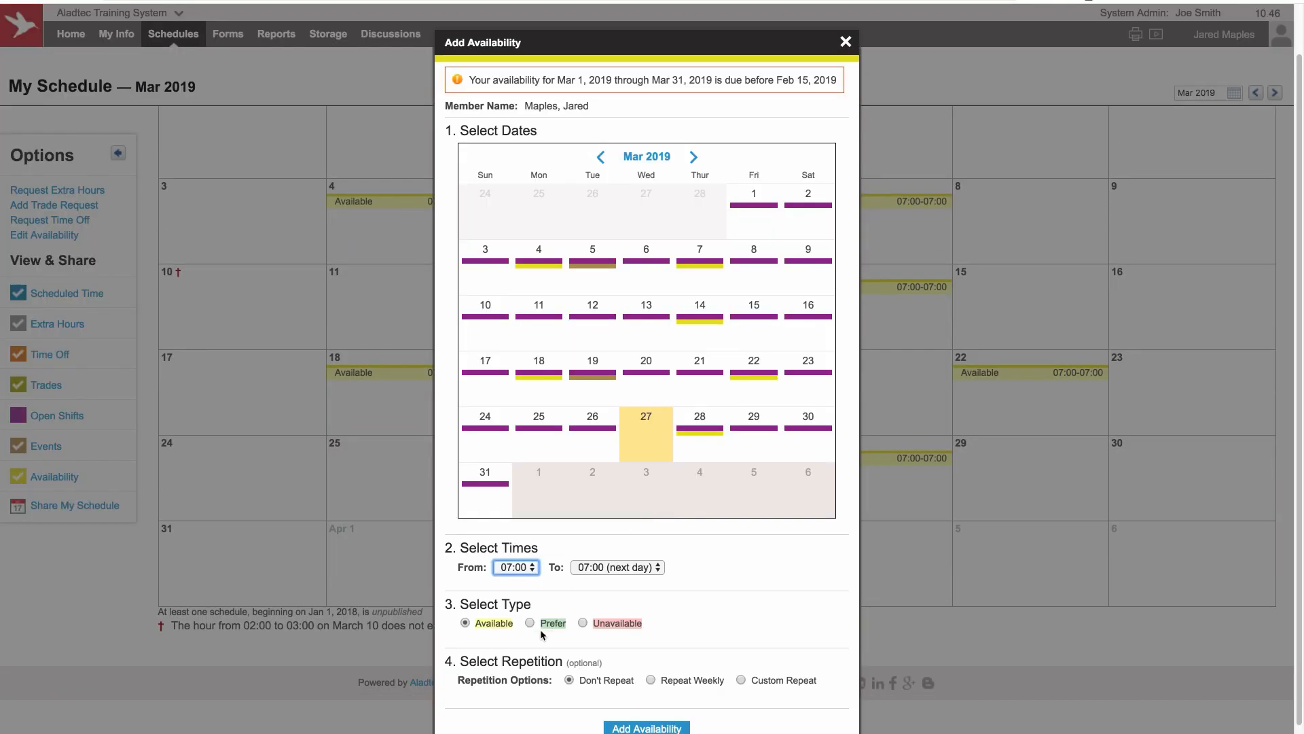
pyautogui.click(583, 619)
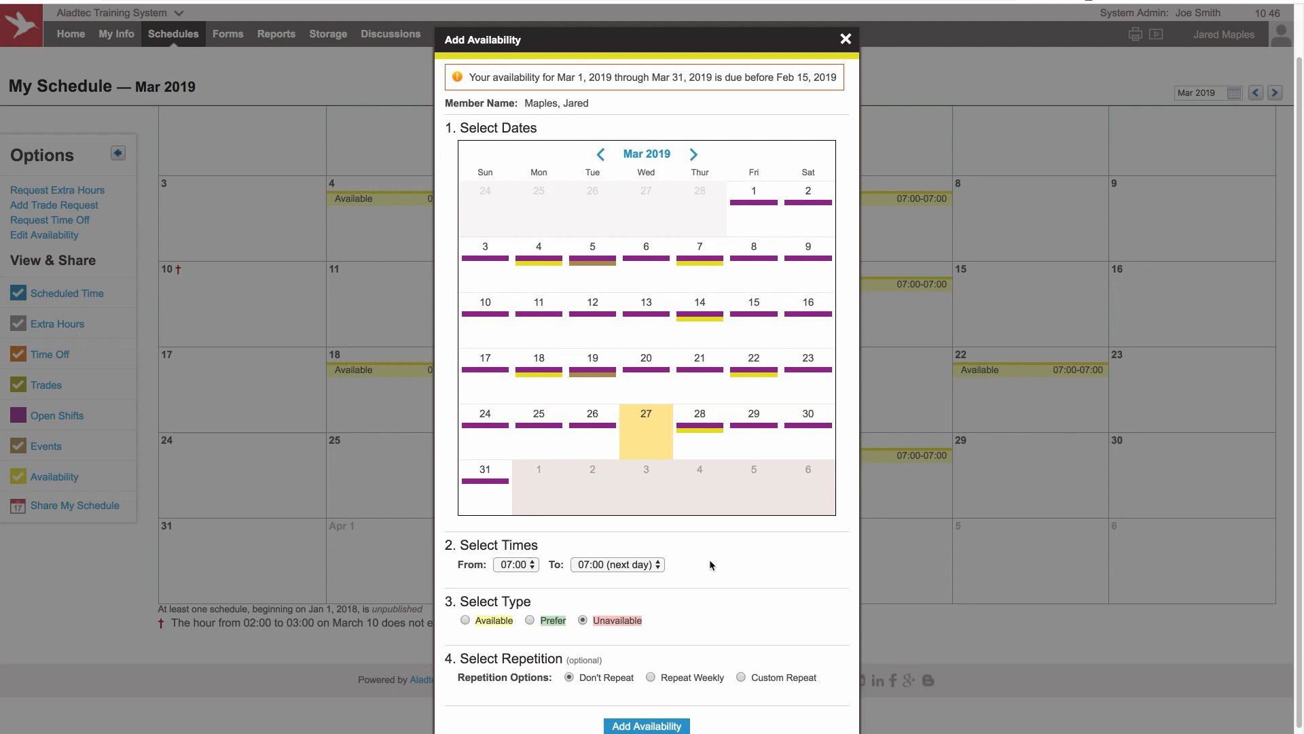
pyautogui.click(485, 246)
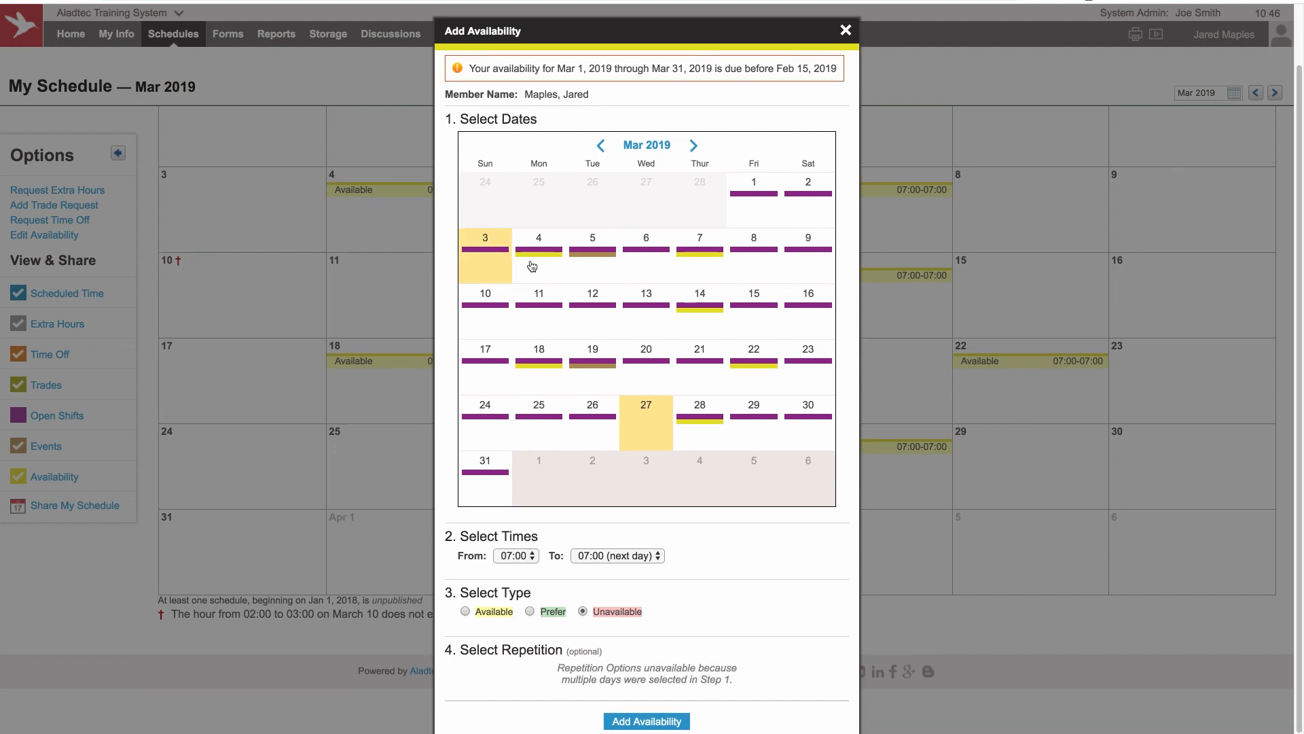
pyautogui.click(807, 180)
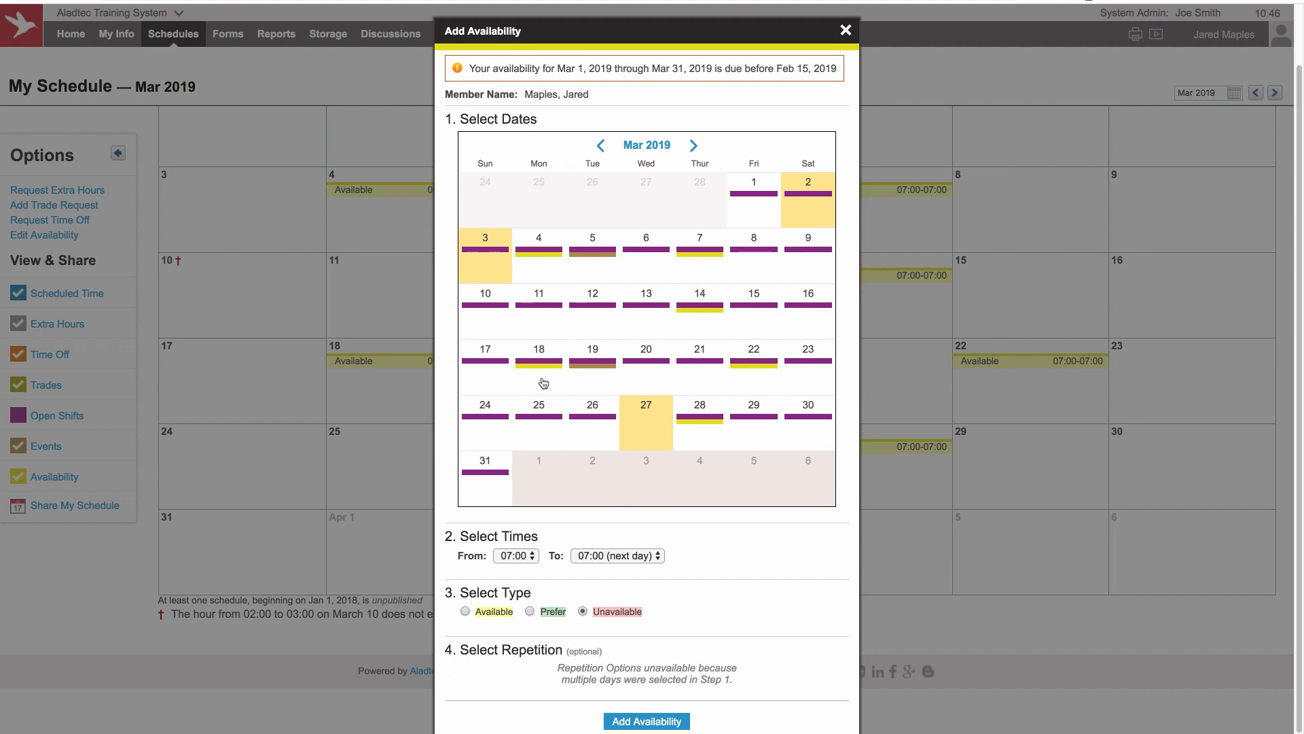
pyautogui.moveTo(638, 725)
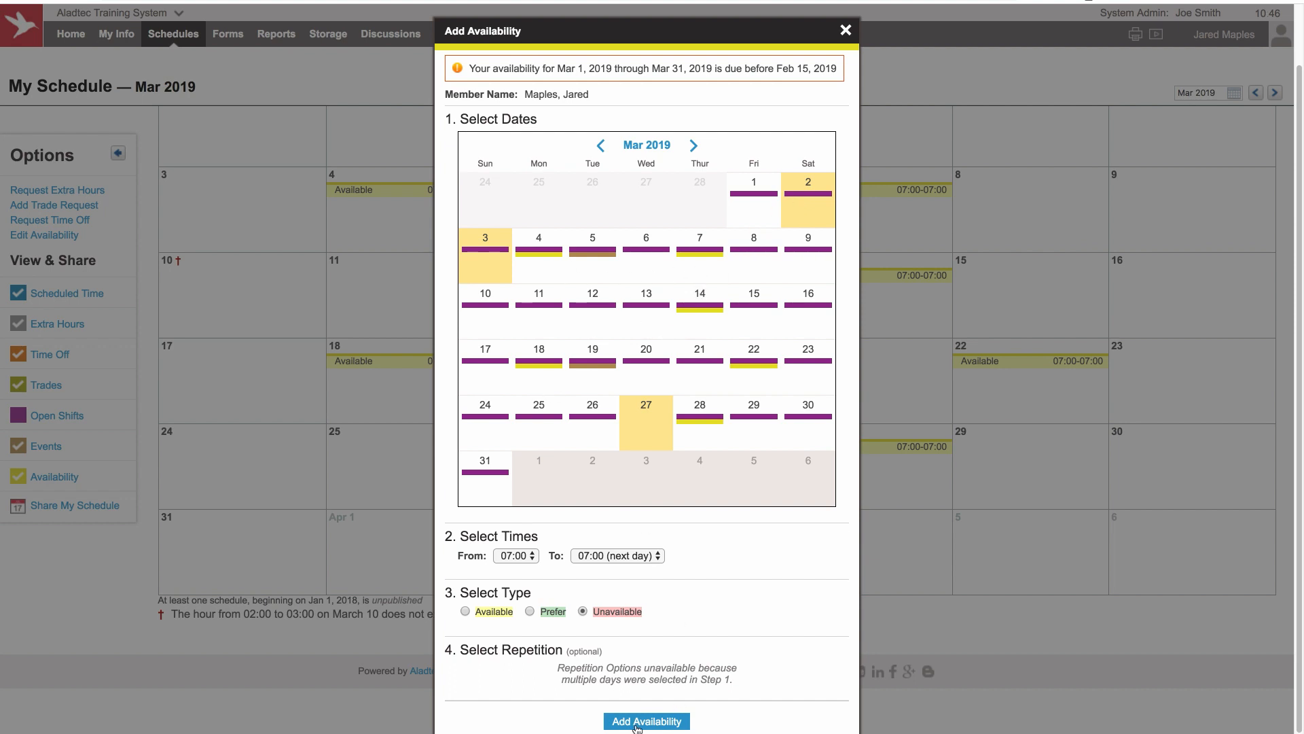
pyautogui.click(647, 722)
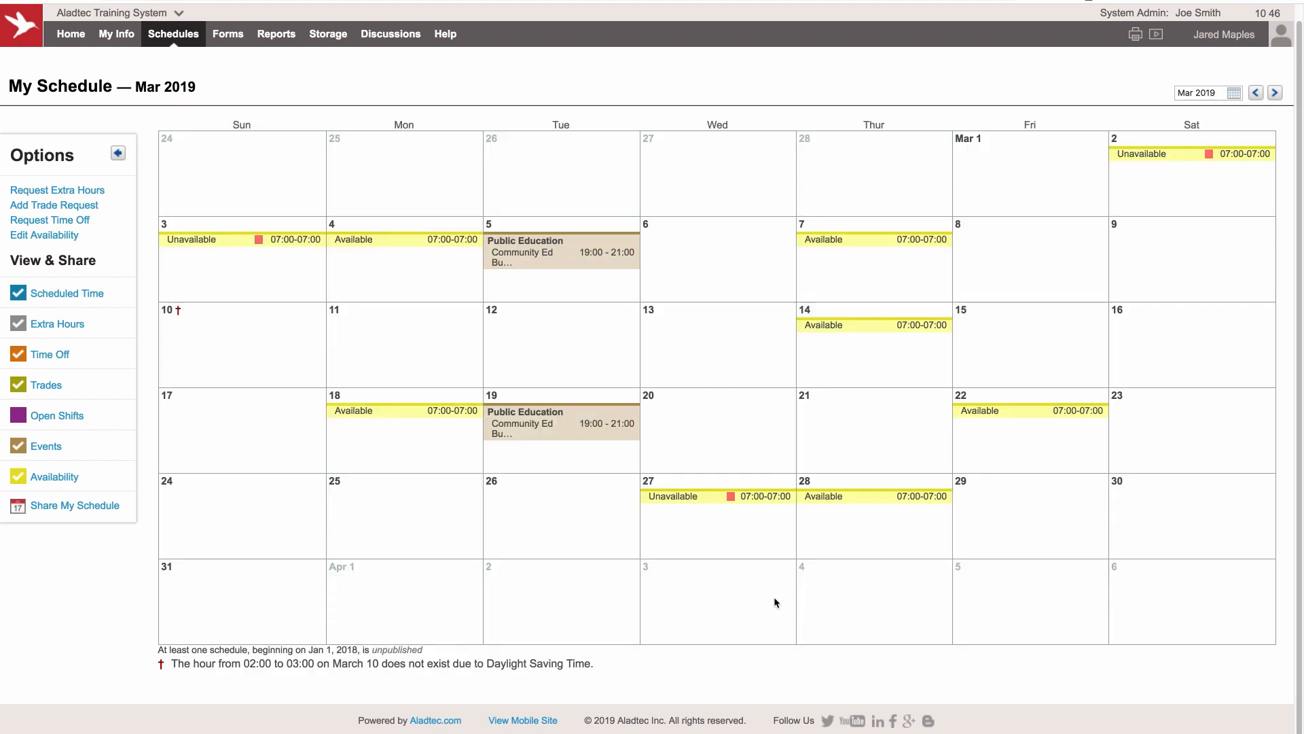
pyautogui.moveTo(765, 599)
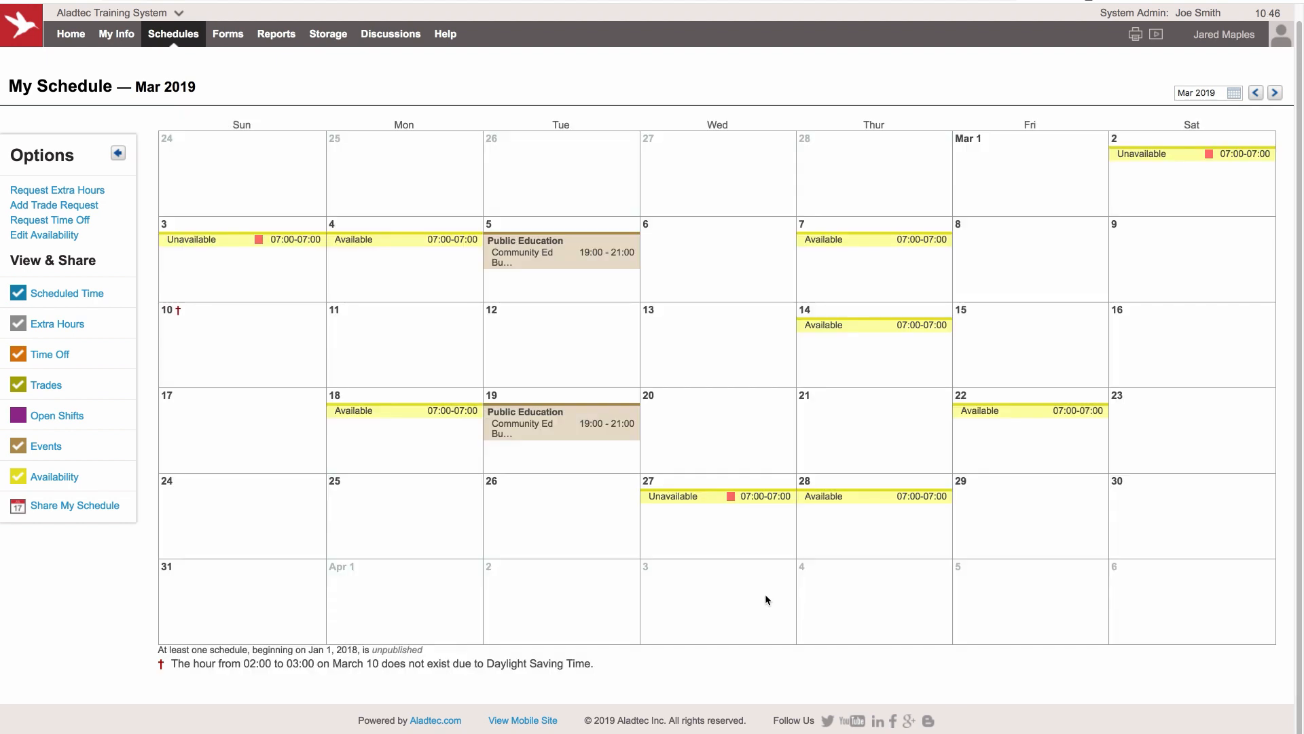
pyautogui.moveTo(773, 589)
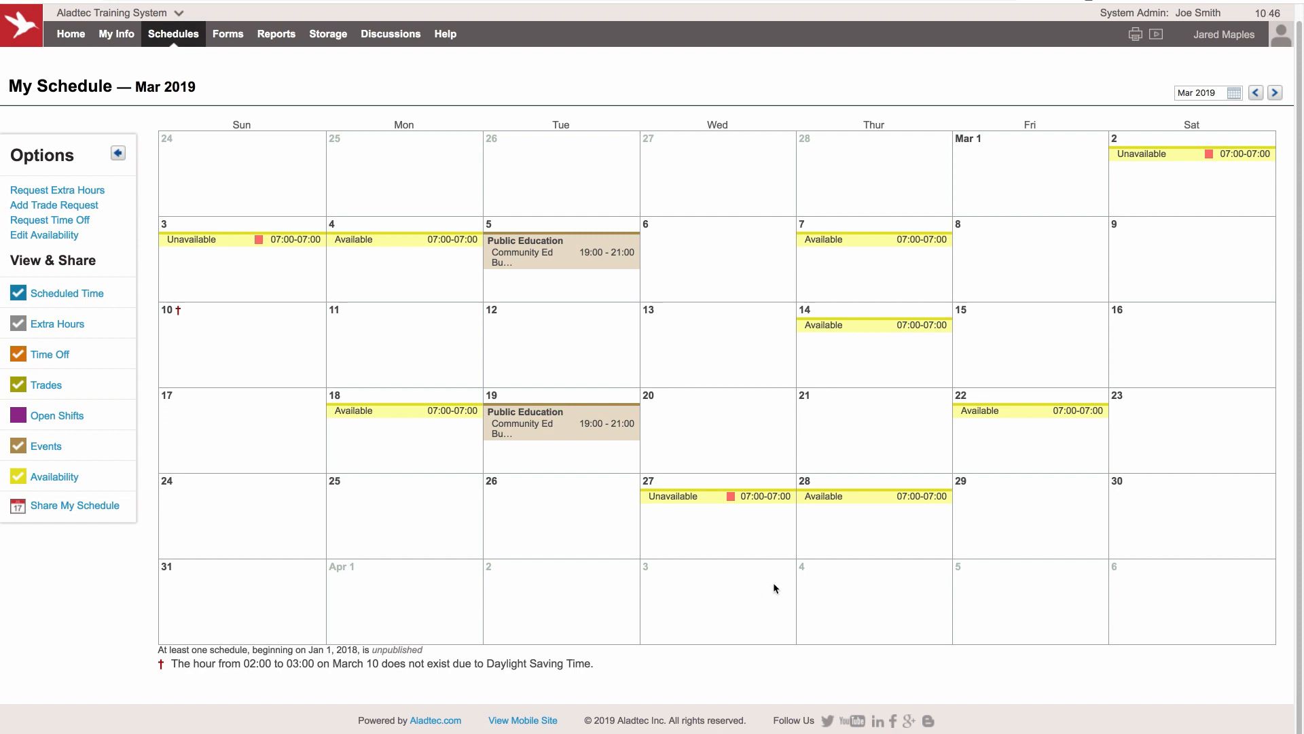
pyautogui.moveTo(765, 591)
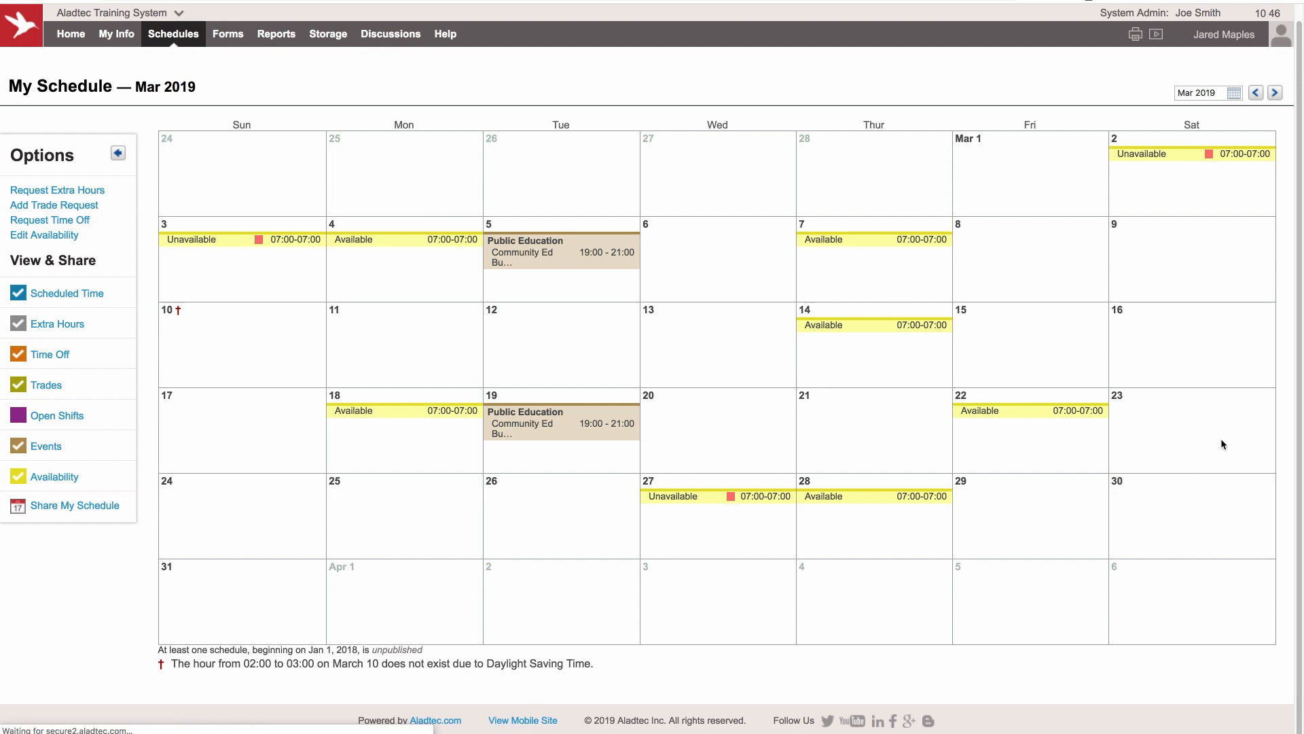
pyautogui.moveTo(766, 599)
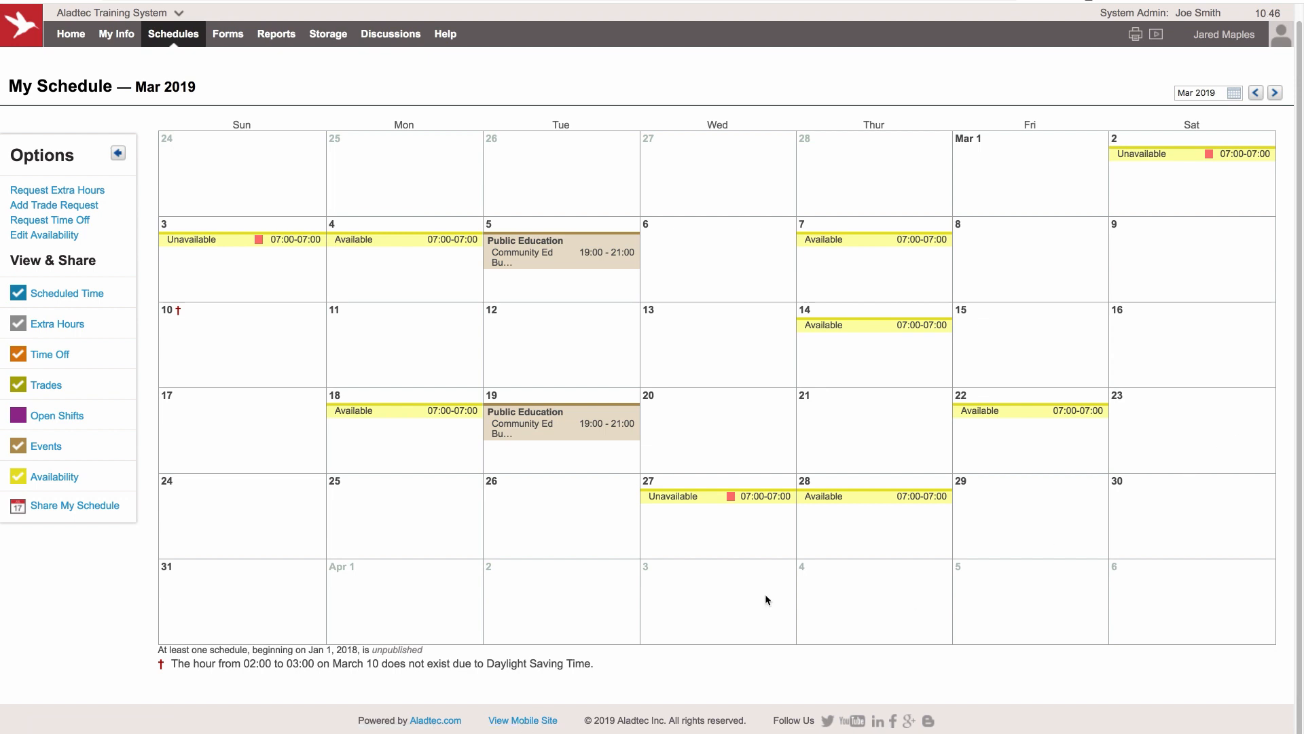
pyautogui.moveTo(776, 588)
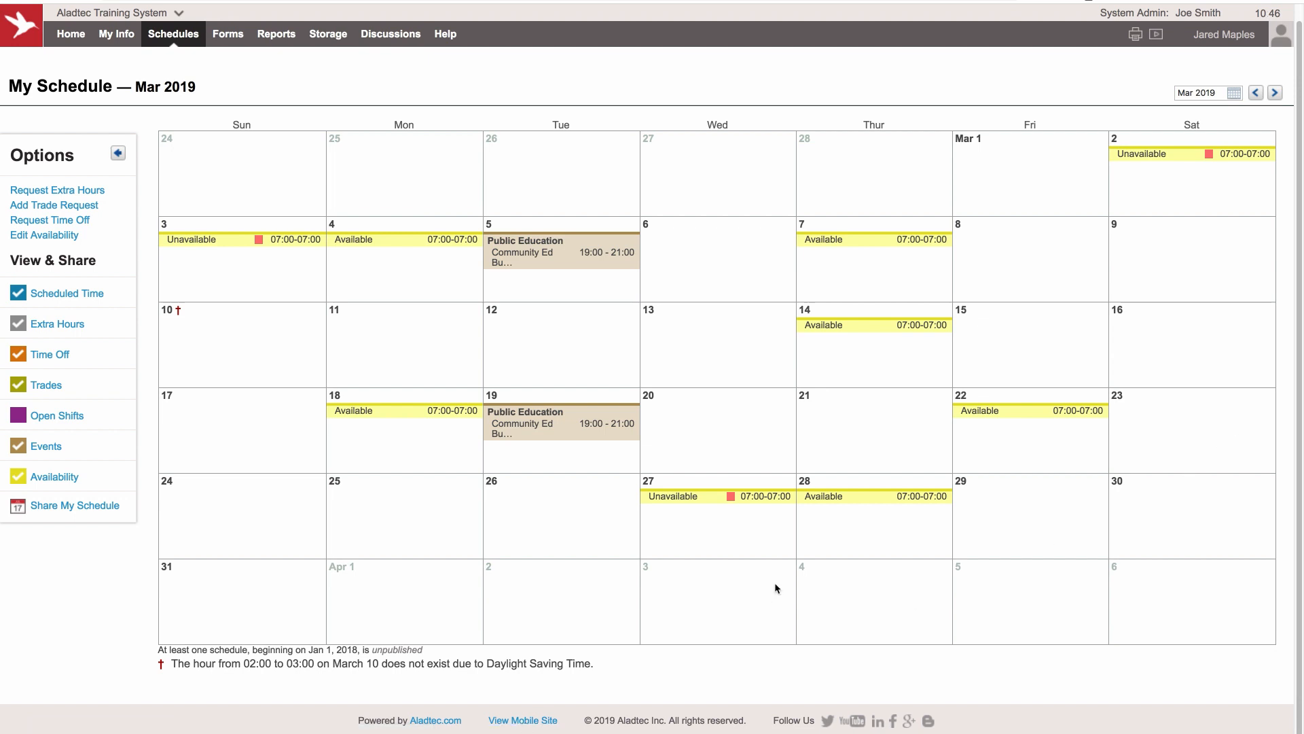
pyautogui.moveTo(771, 591)
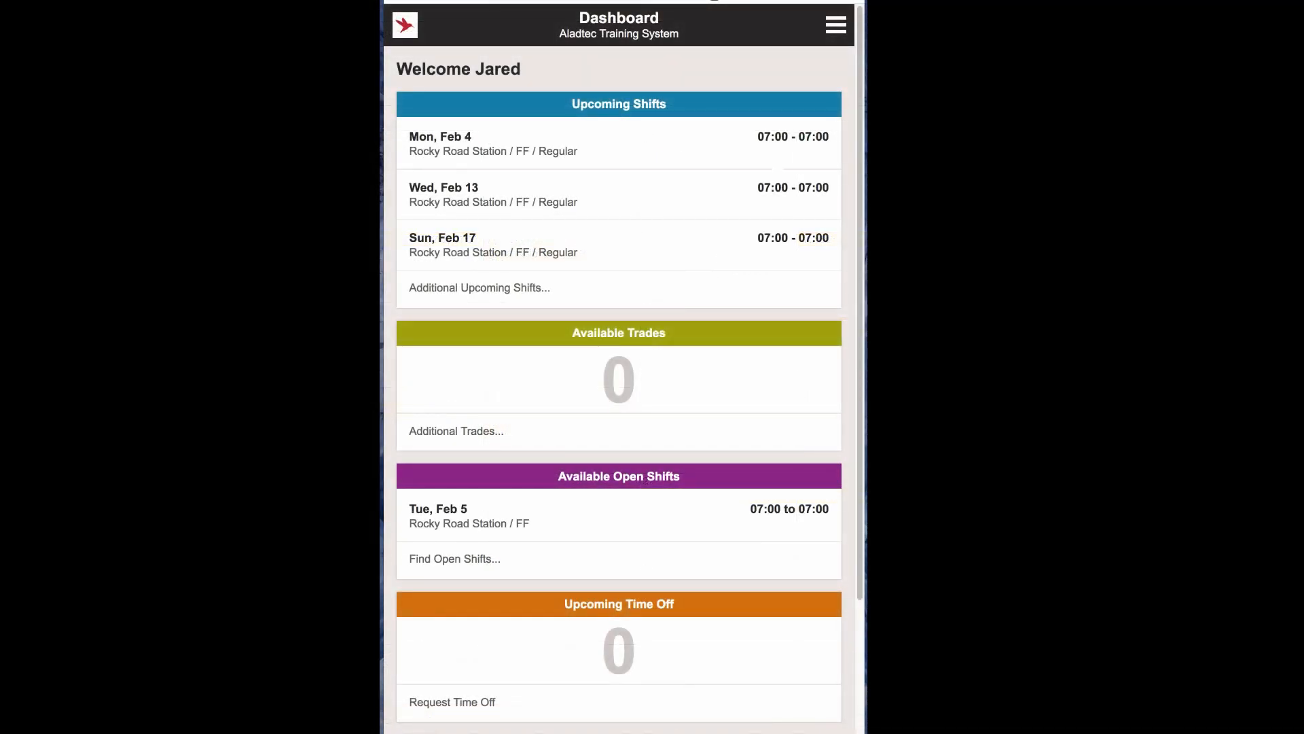
# - Go to My Schedule on the mobile site and advance it to March 2019
pyautogui.click(835, 24)
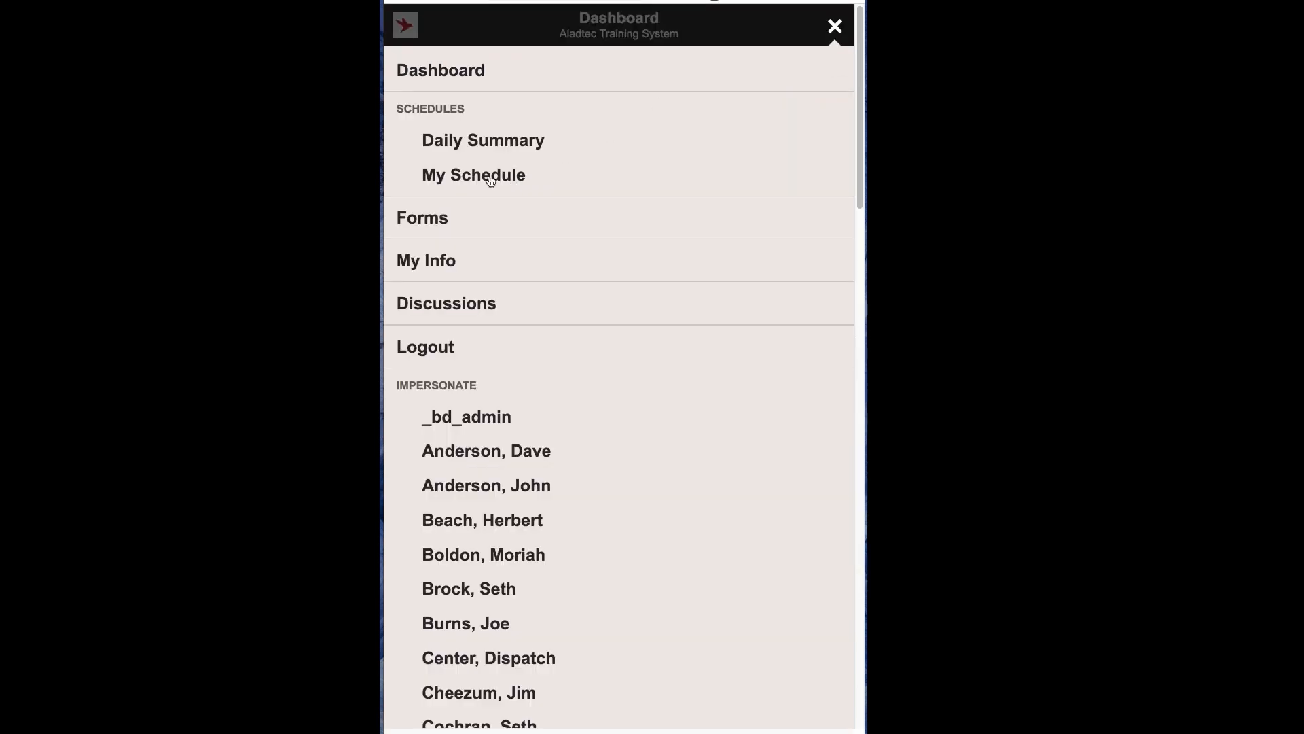
pyautogui.click(473, 175)
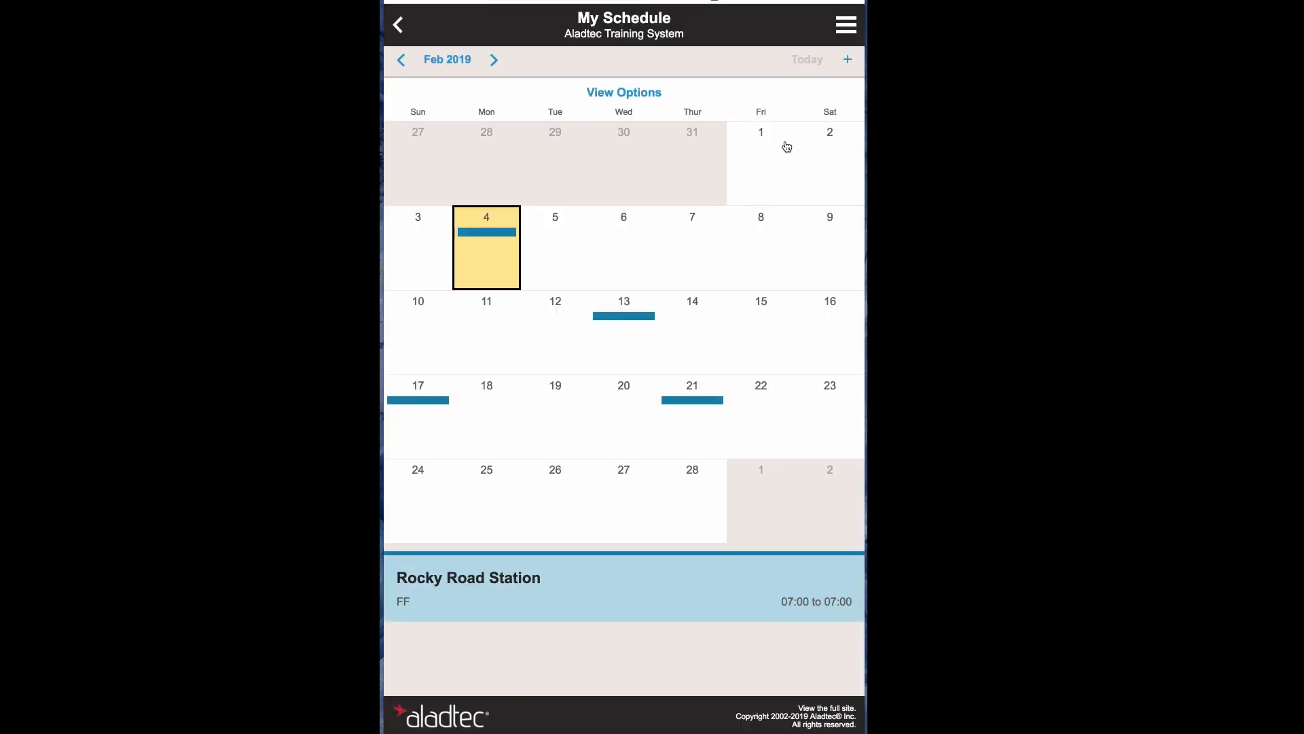
pyautogui.click(493, 59)
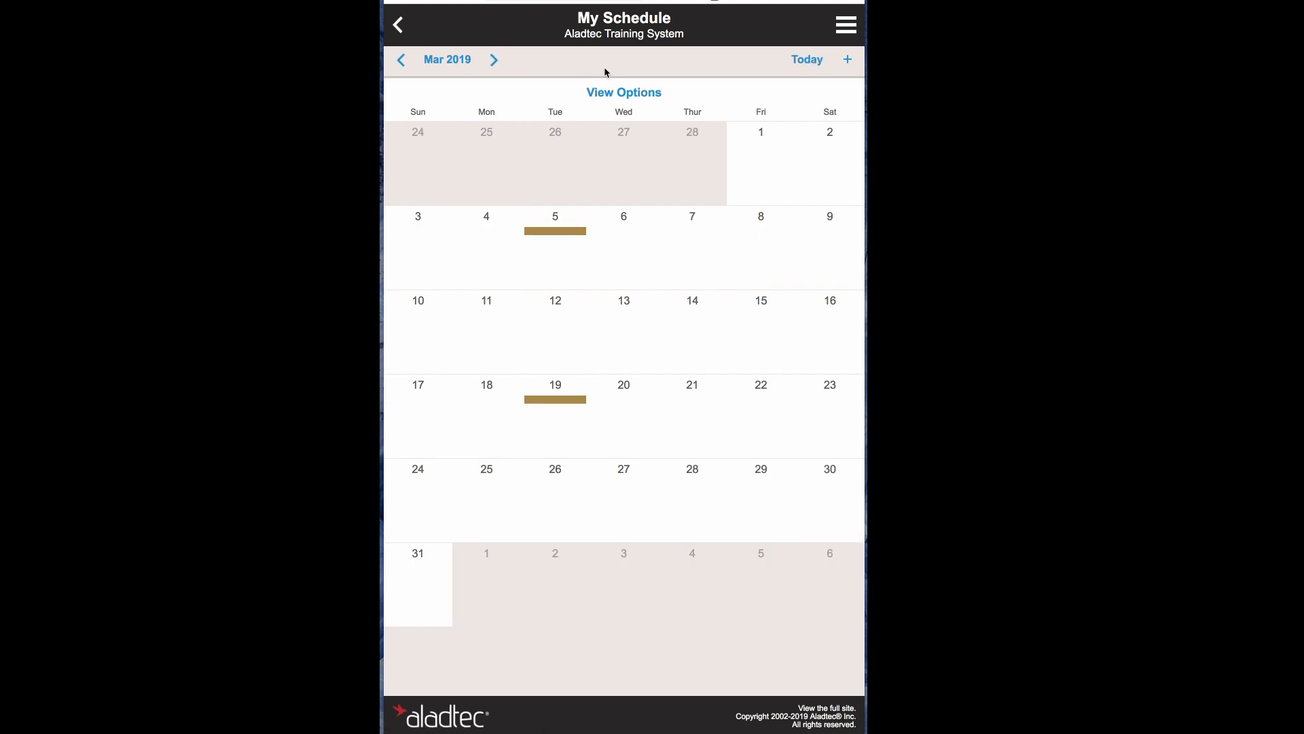
# - Turn on Availability in the calendar View Options so entries show
pyautogui.click(624, 93)
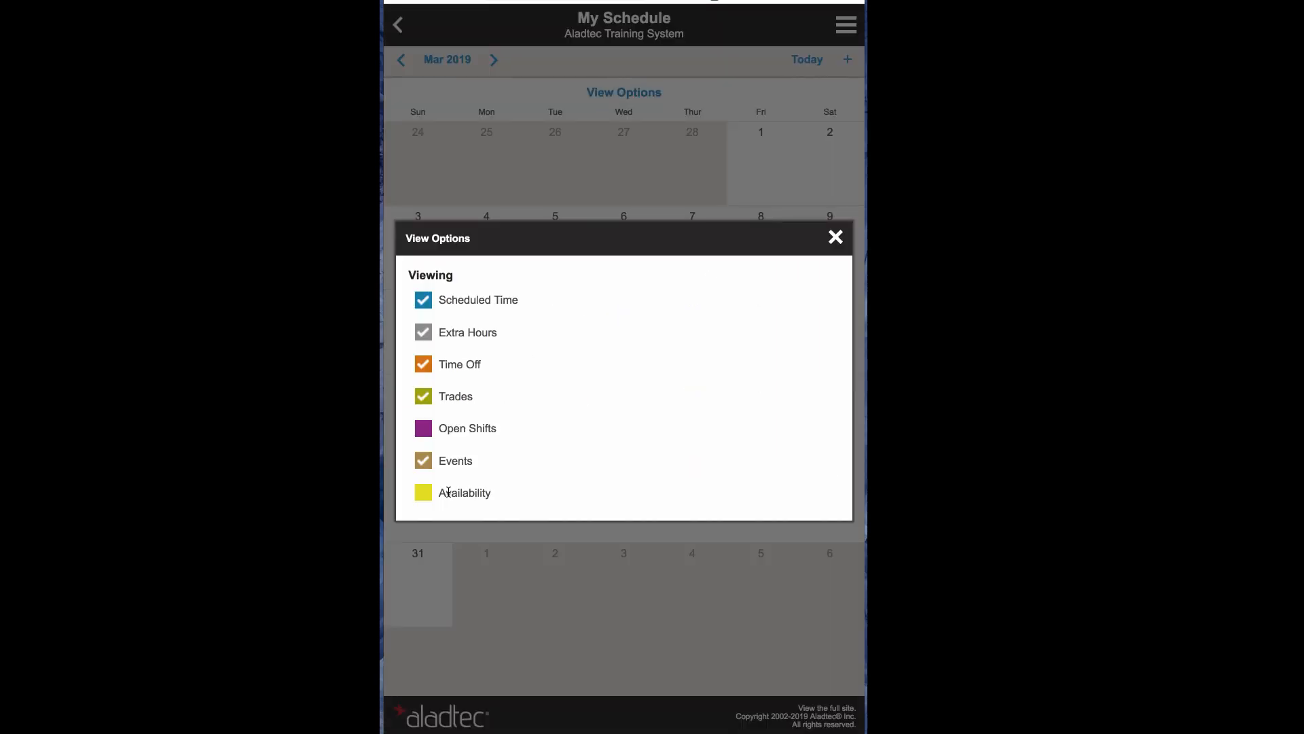
pyautogui.click(422, 492)
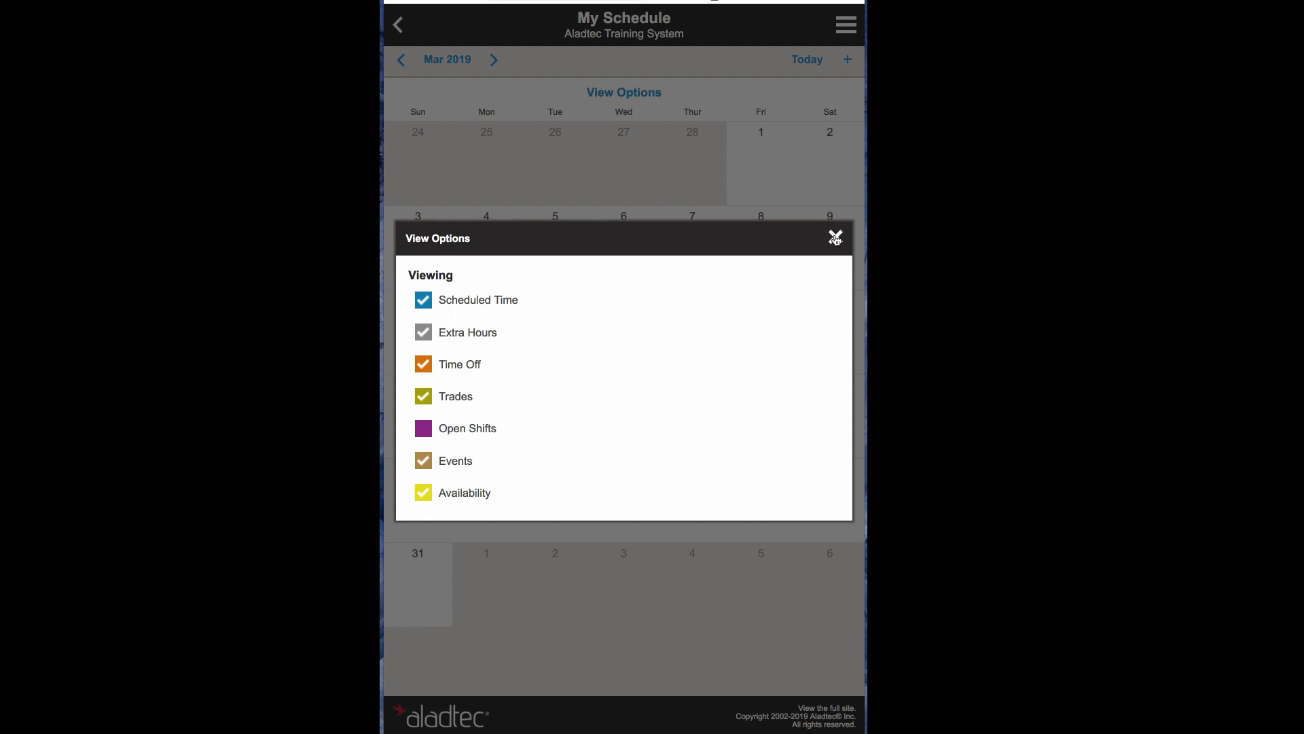
pyautogui.click(836, 236)
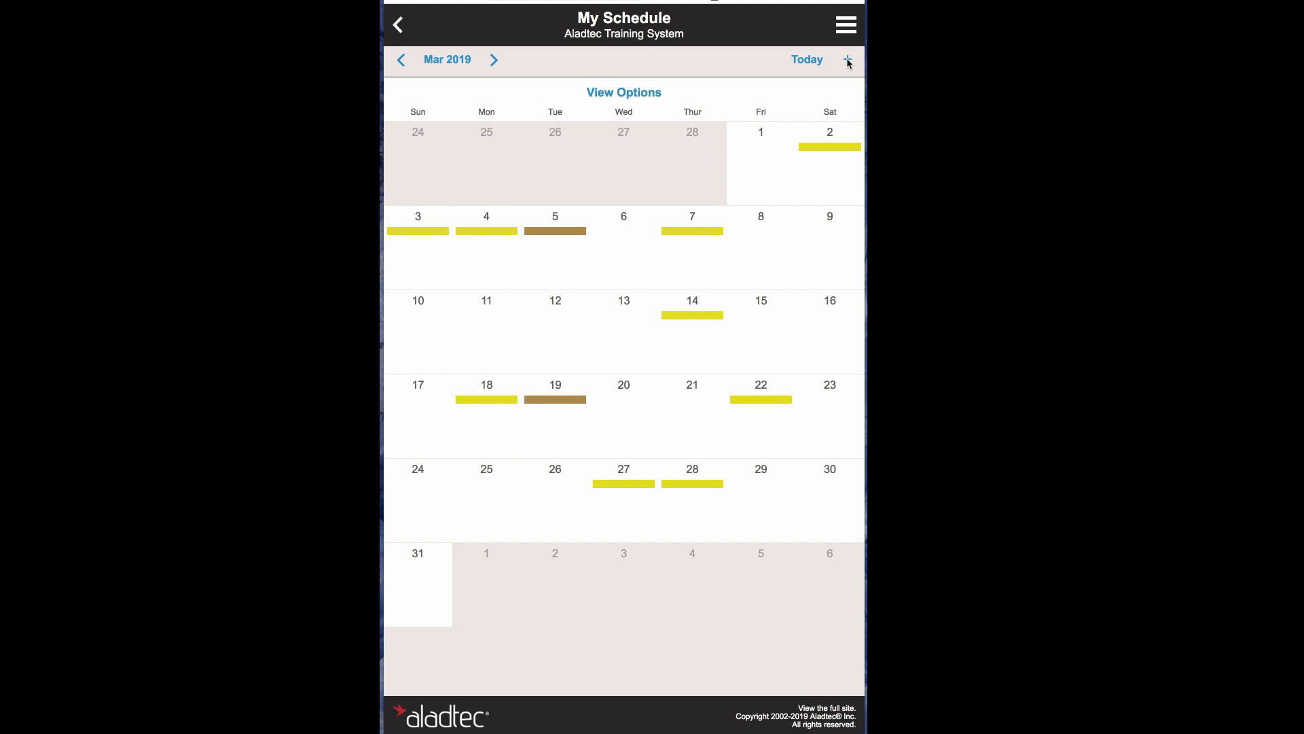
# - Start a mobile Add Availability request and choose March 23 and 17 as days
pyautogui.click(848, 59)
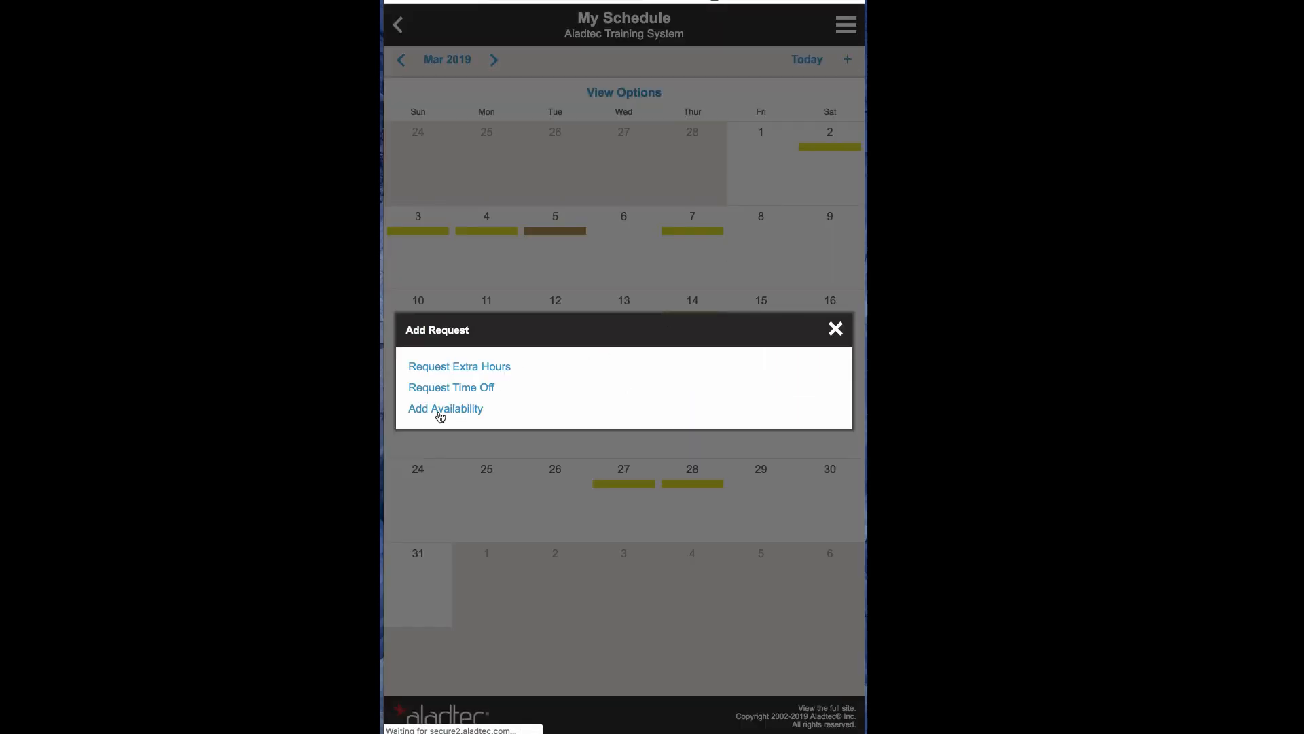
pyautogui.click(446, 409)
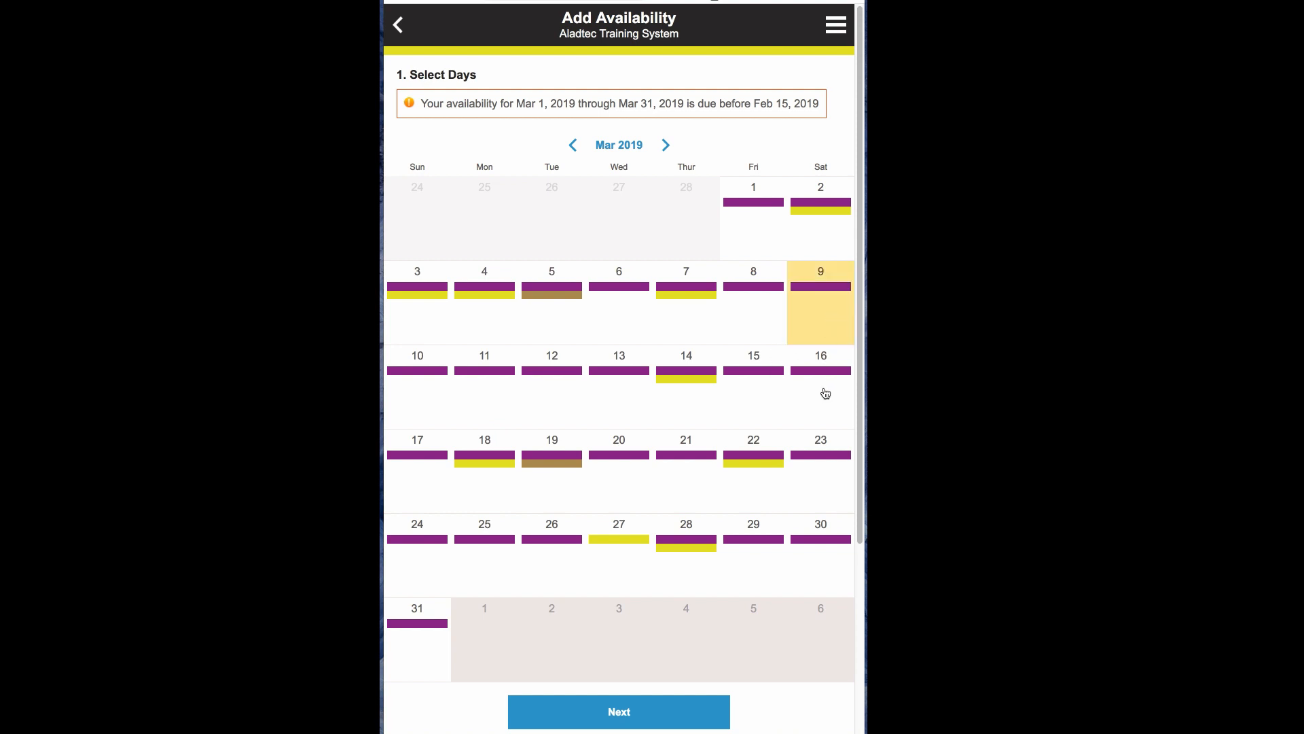
pyautogui.click(820, 472)
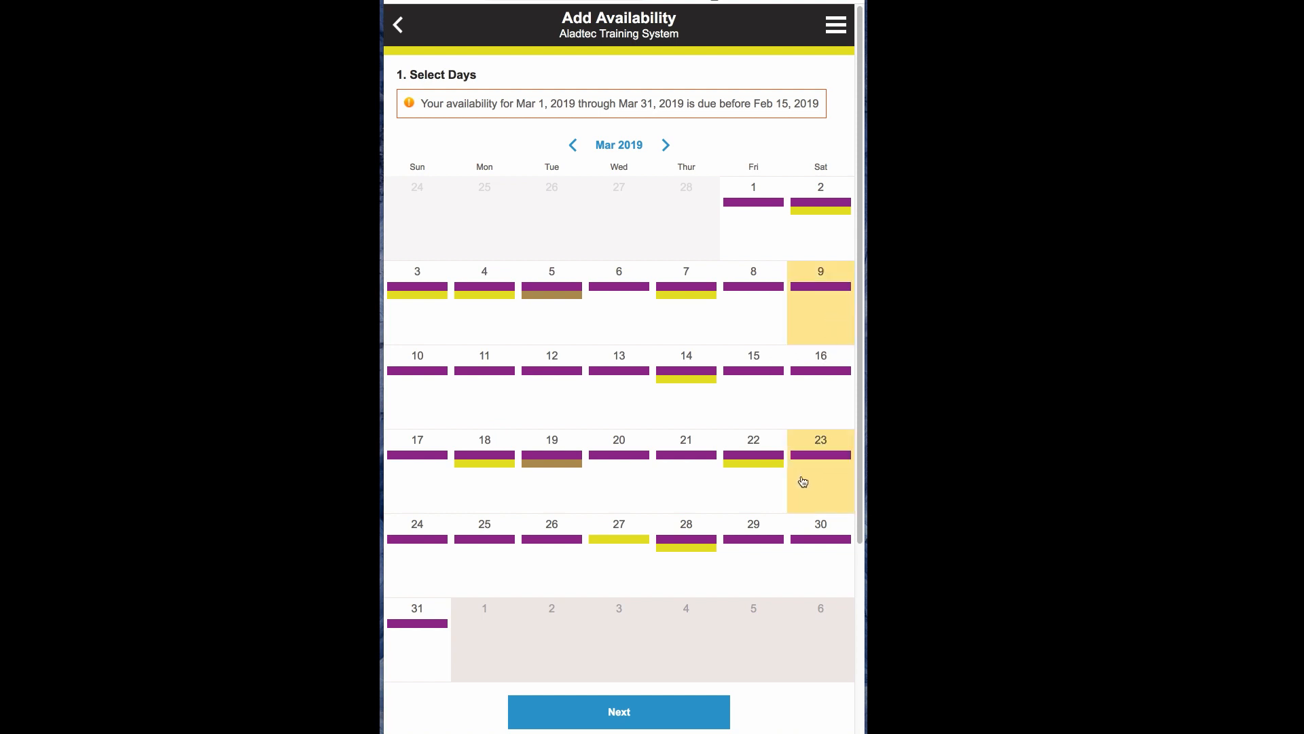
pyautogui.click(417, 481)
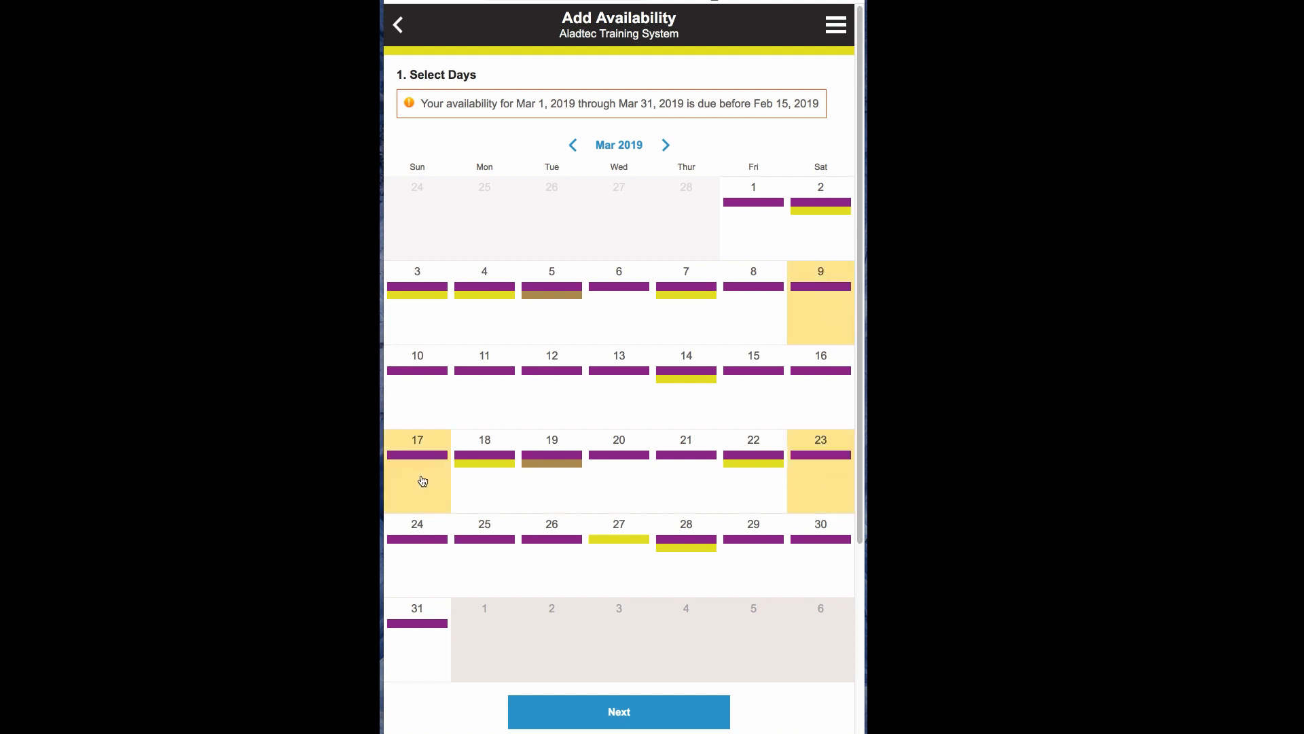
pyautogui.scroll(-3)
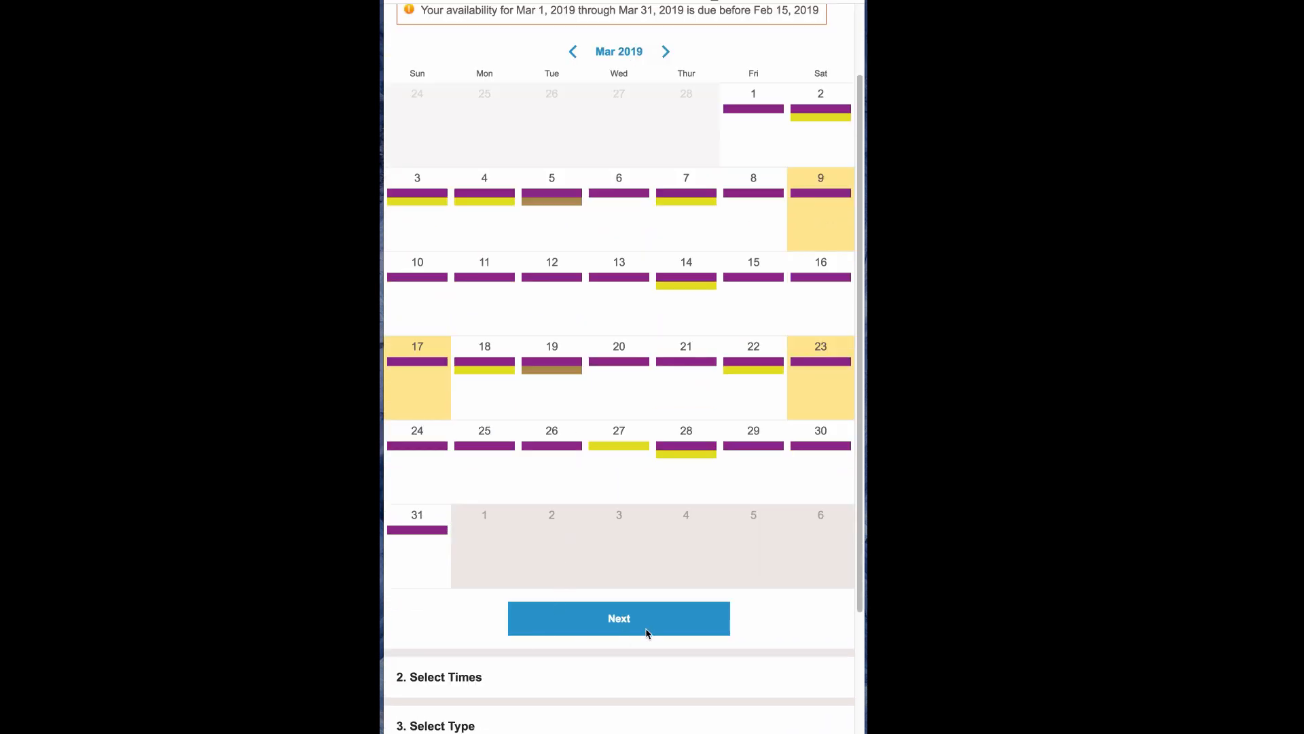
# - Set the availability times to 07:00–19:00 and confirm type Available
pyautogui.click(620, 618)
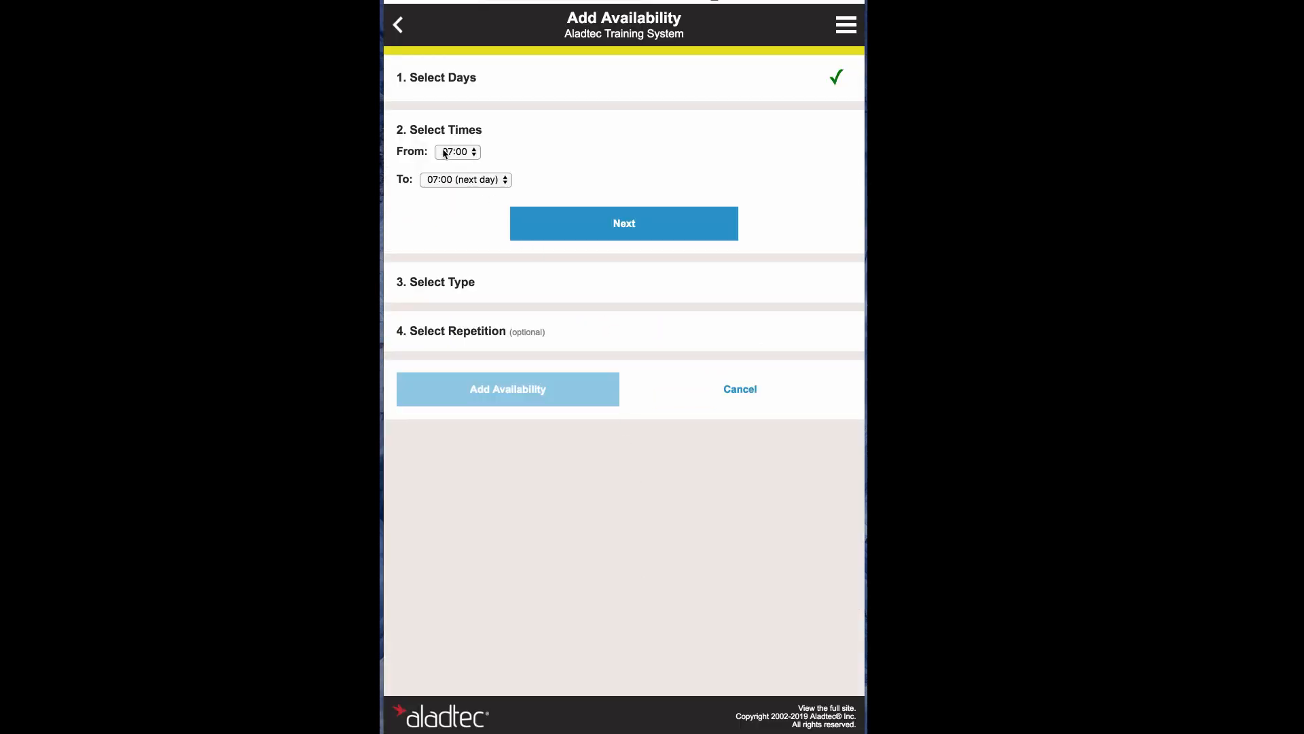
pyautogui.click(466, 179)
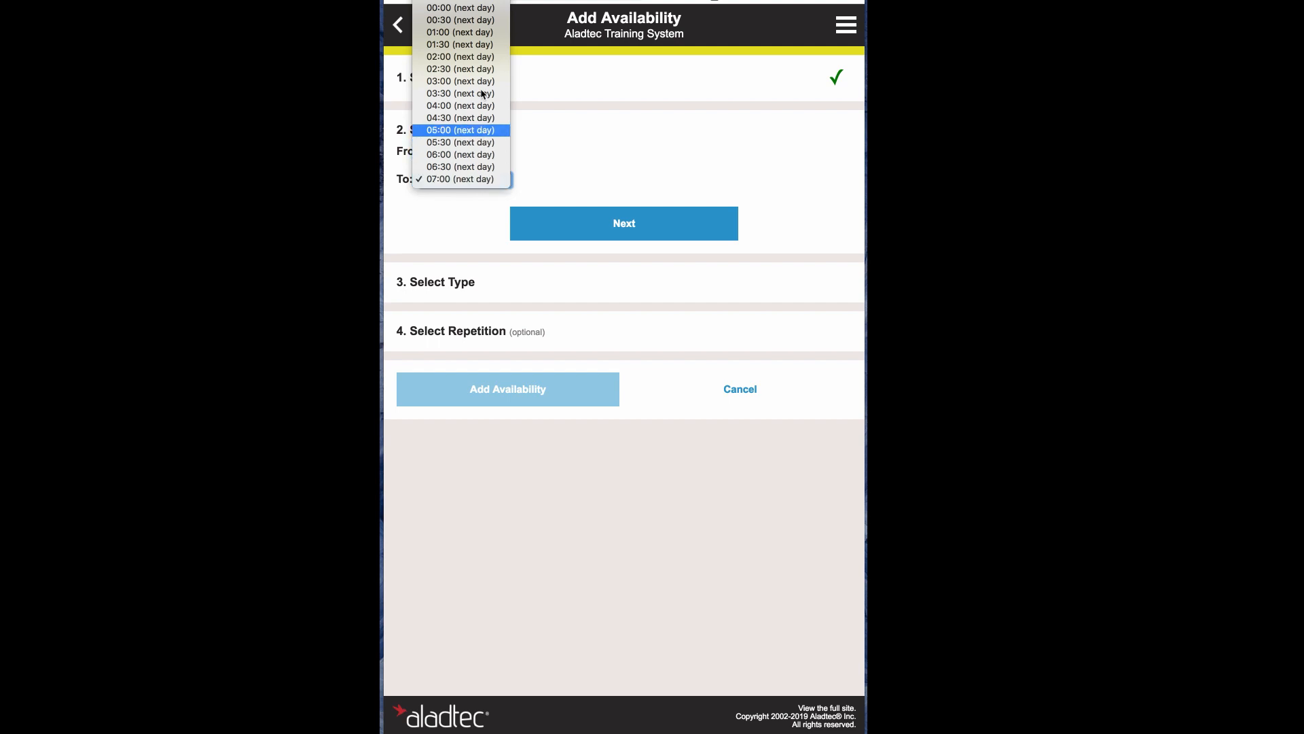
pyautogui.scroll(3)
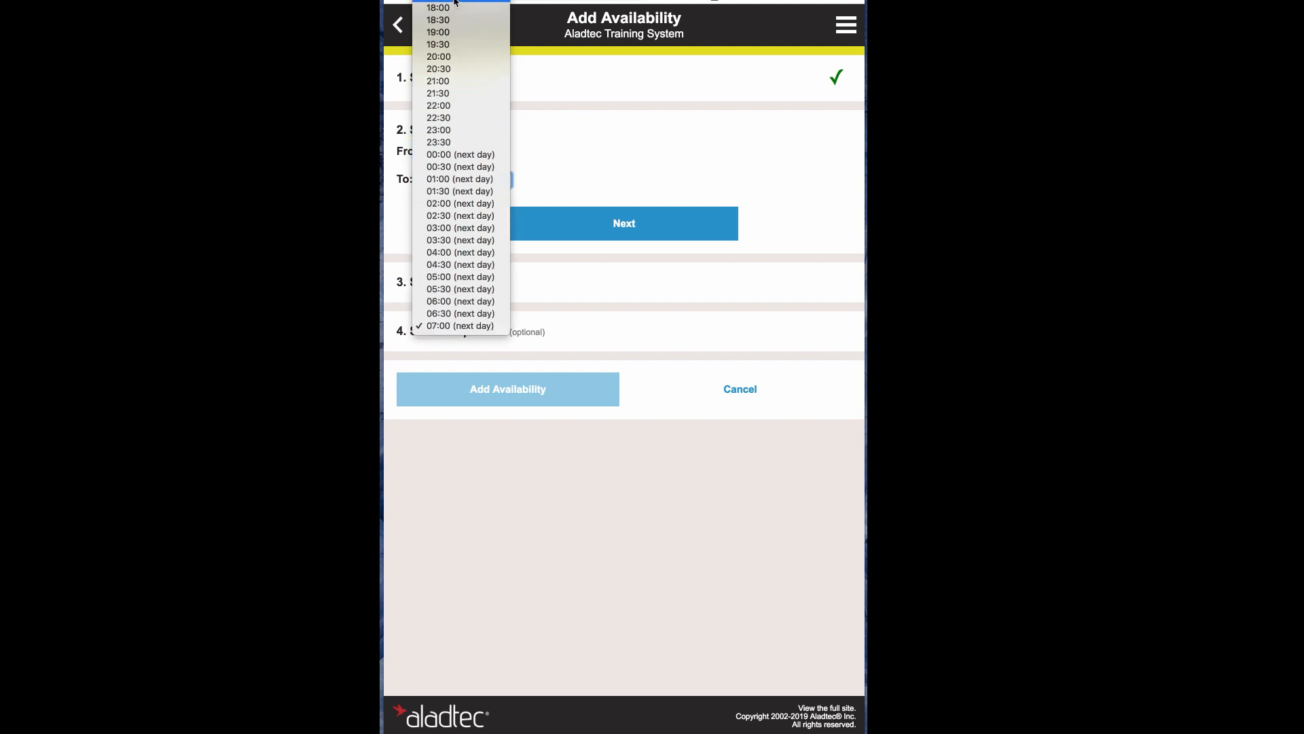
pyautogui.click(438, 31)
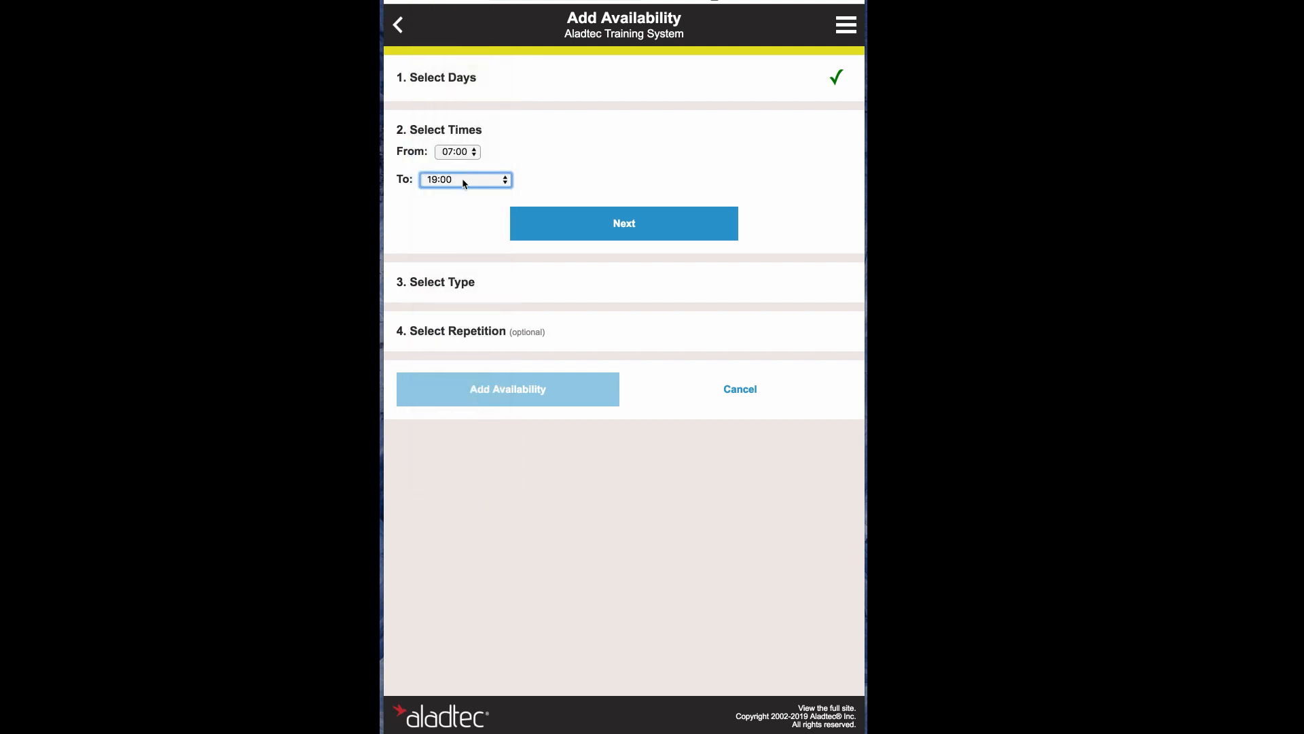
pyautogui.click(624, 223)
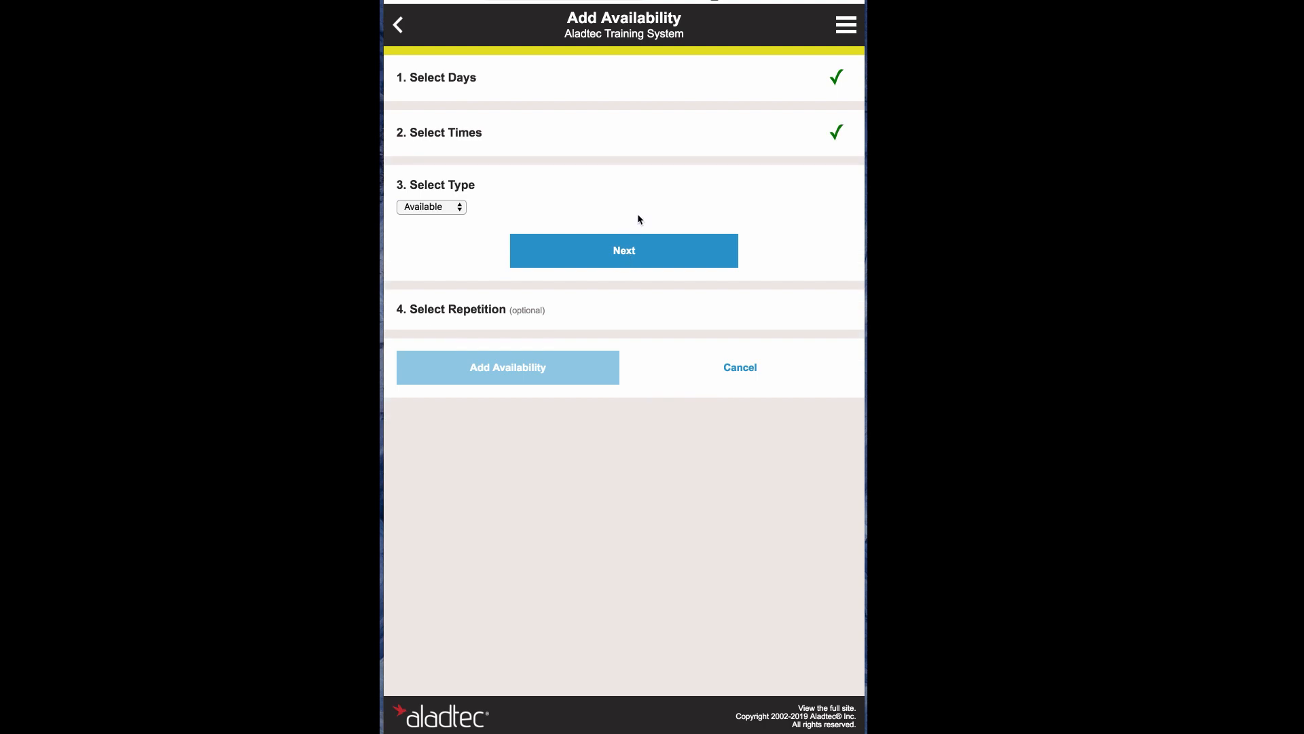
pyautogui.moveTo(502, 238)
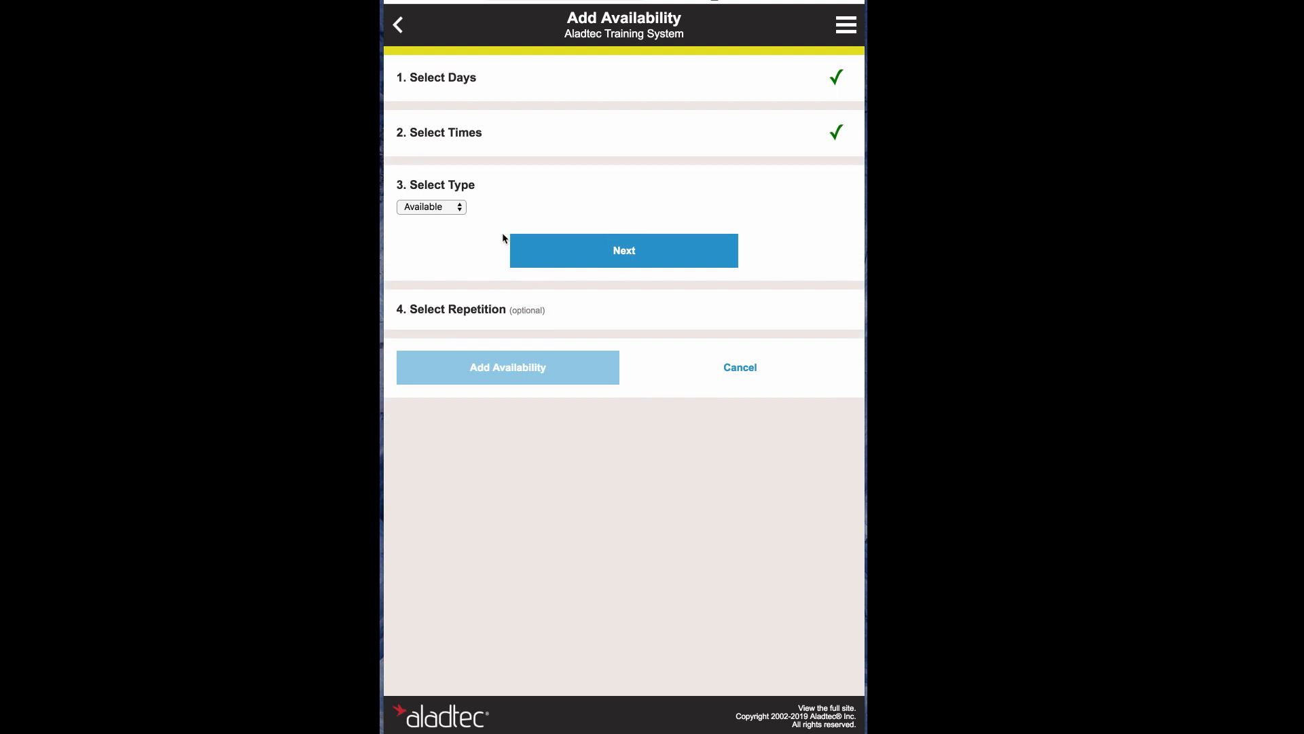
pyautogui.click(624, 250)
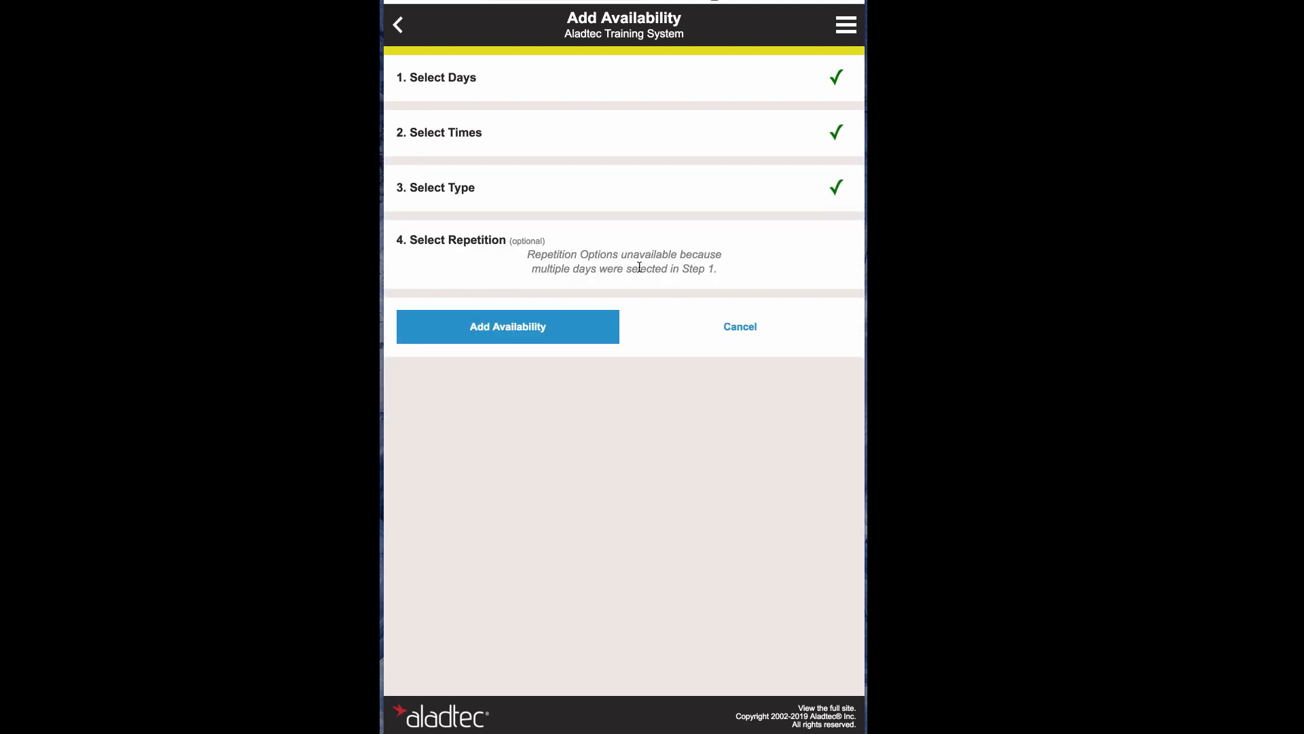
pyautogui.moveTo(615, 312)
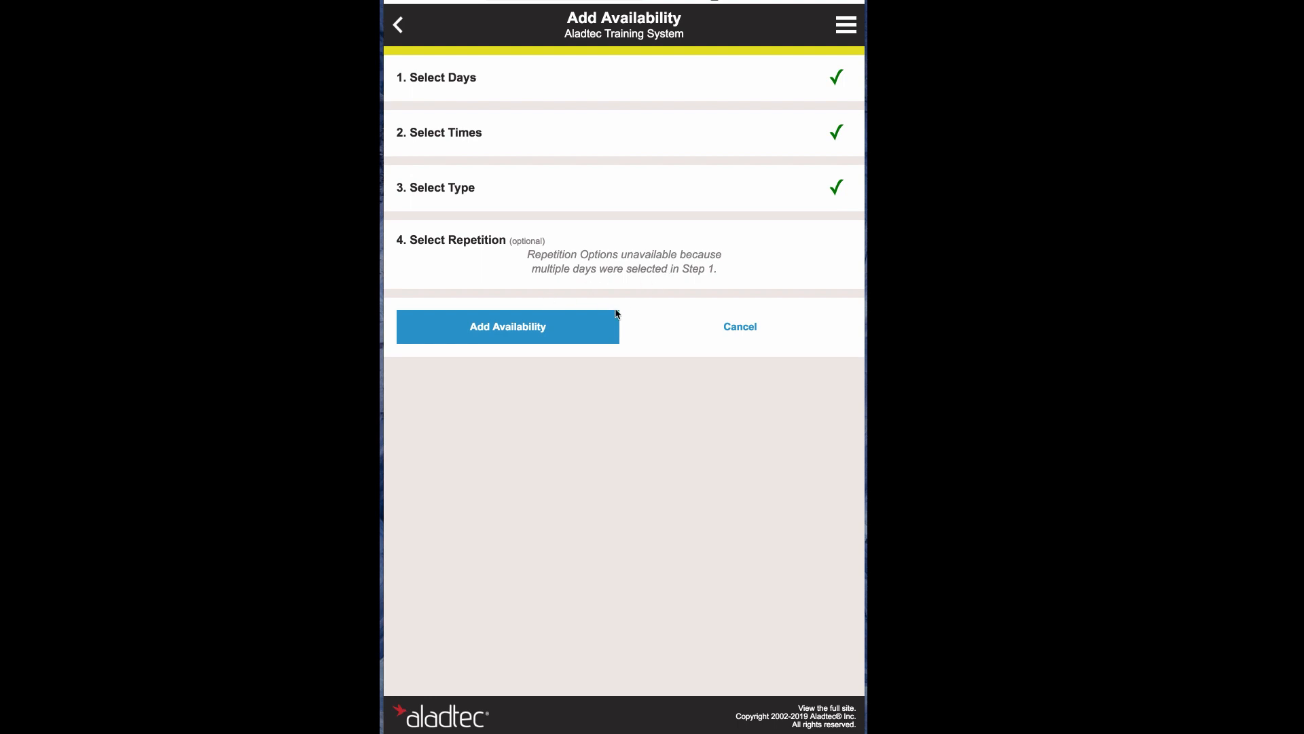
# - Submit the availability so March 9, 17 and 23 are confirmed added
pyautogui.click(507, 326)
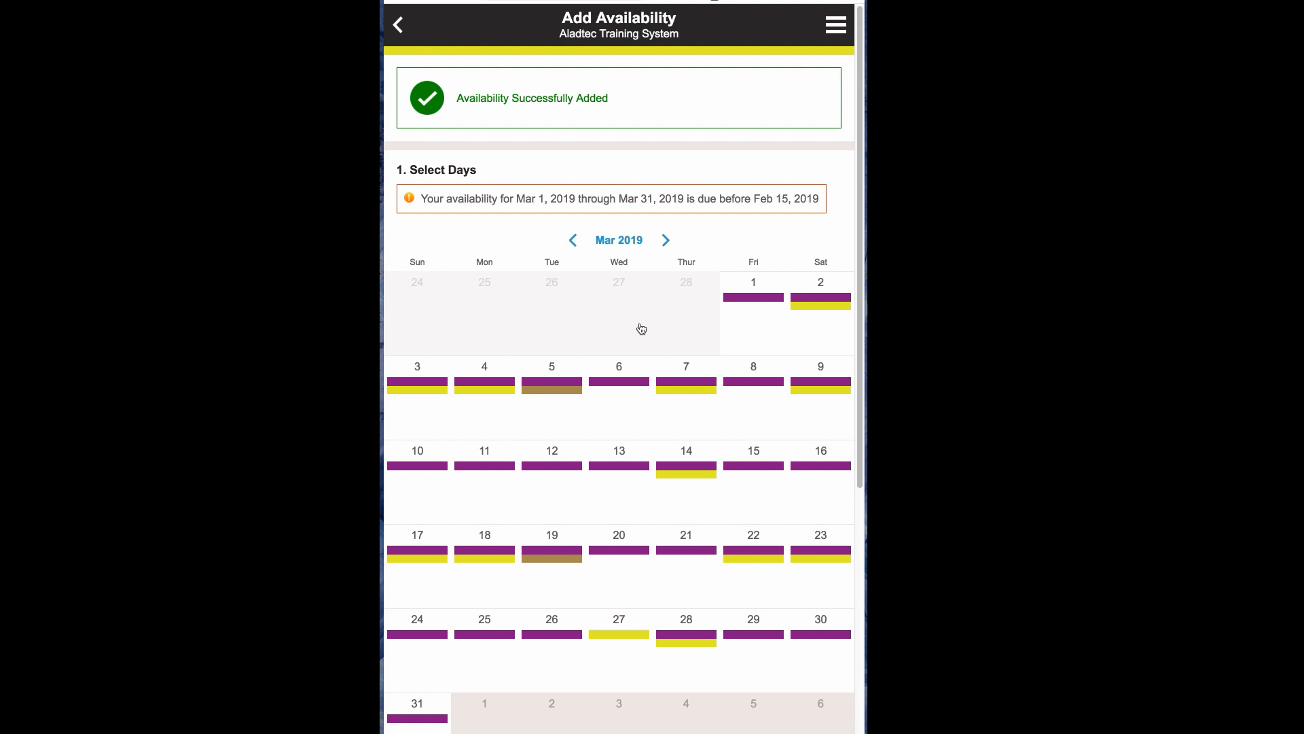
pyautogui.moveTo(720, 176)
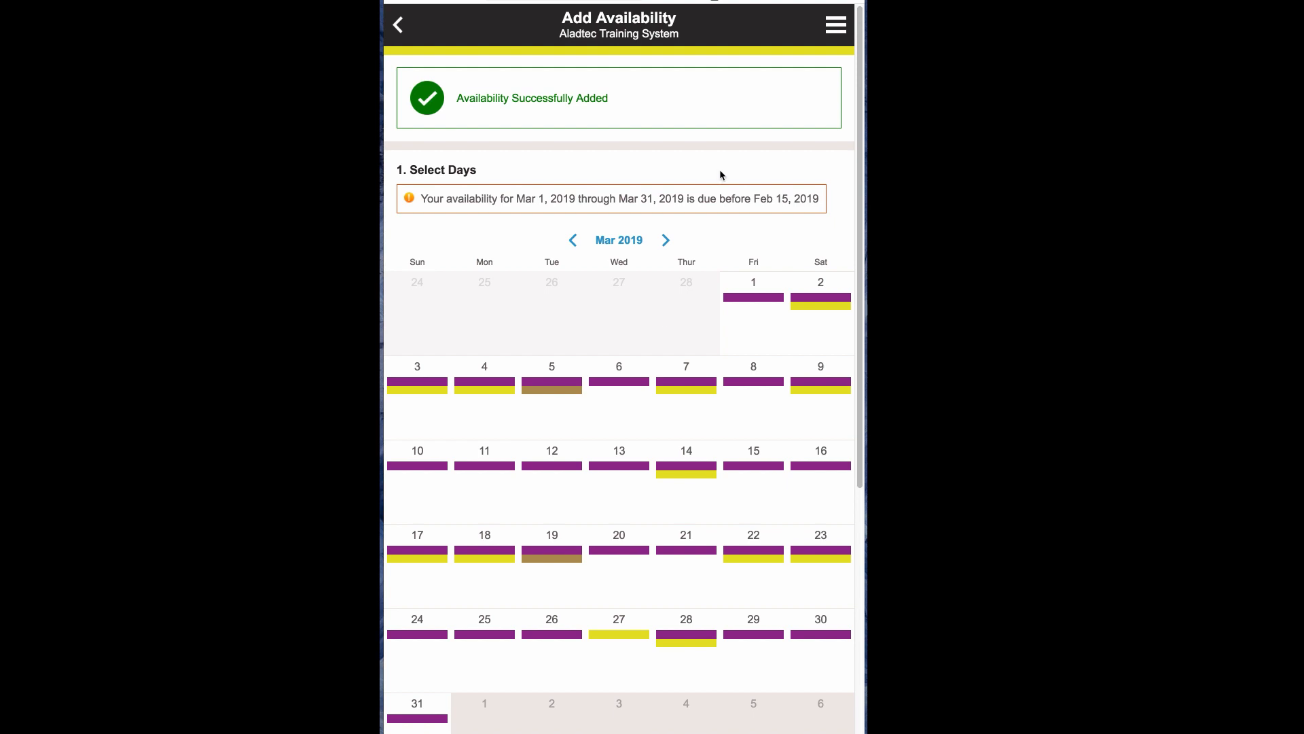